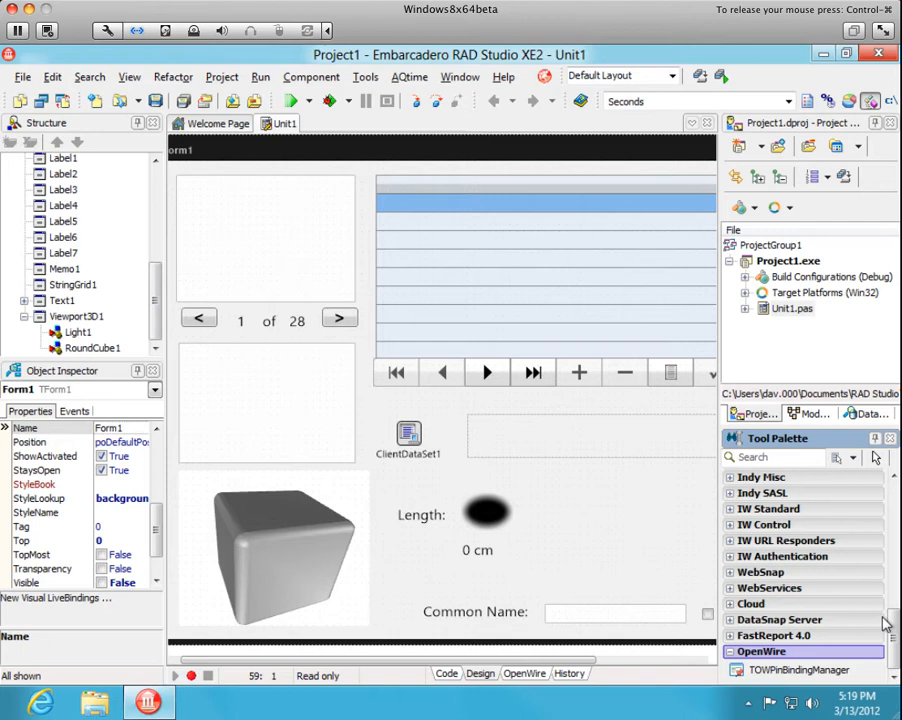
mouse_move(423, 551)
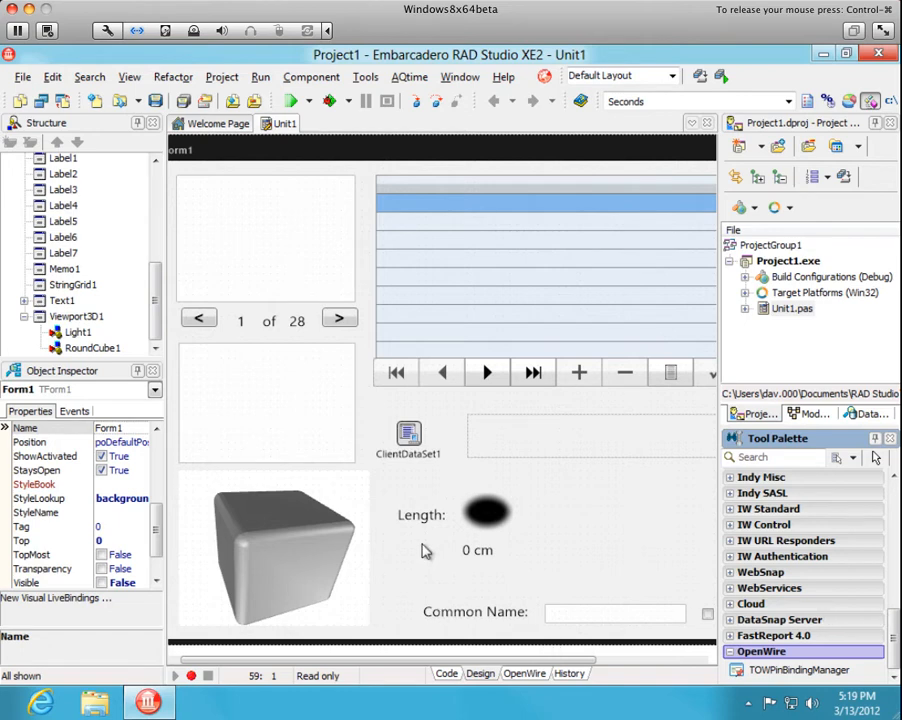
Inspect the ClientDataSet, navigator bar and previous-record button before adding the TOWPinBindingManager
left_click(408, 435)
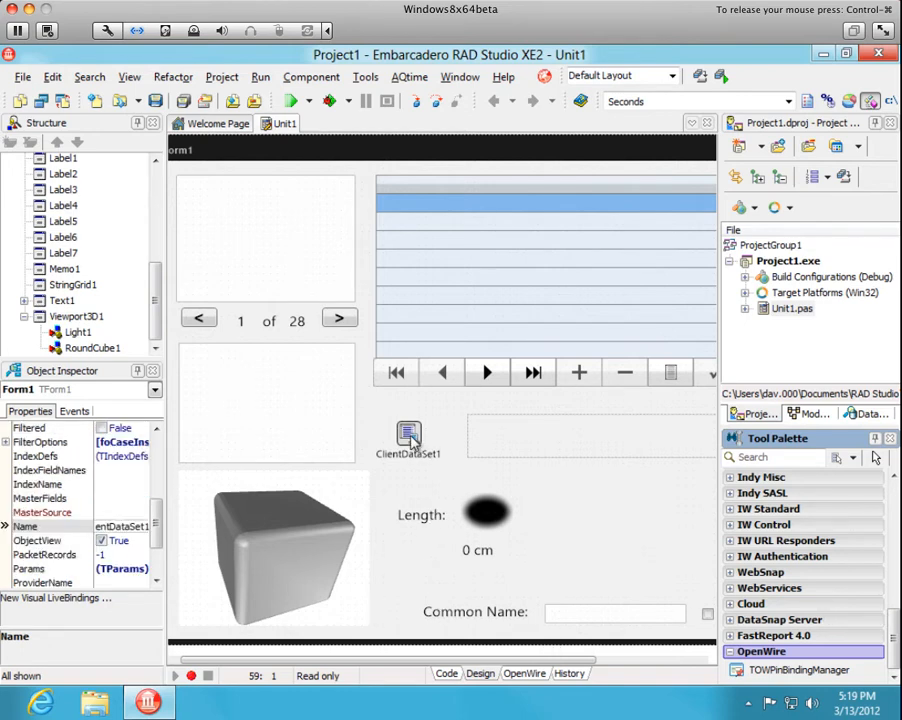
left_click(408, 435)
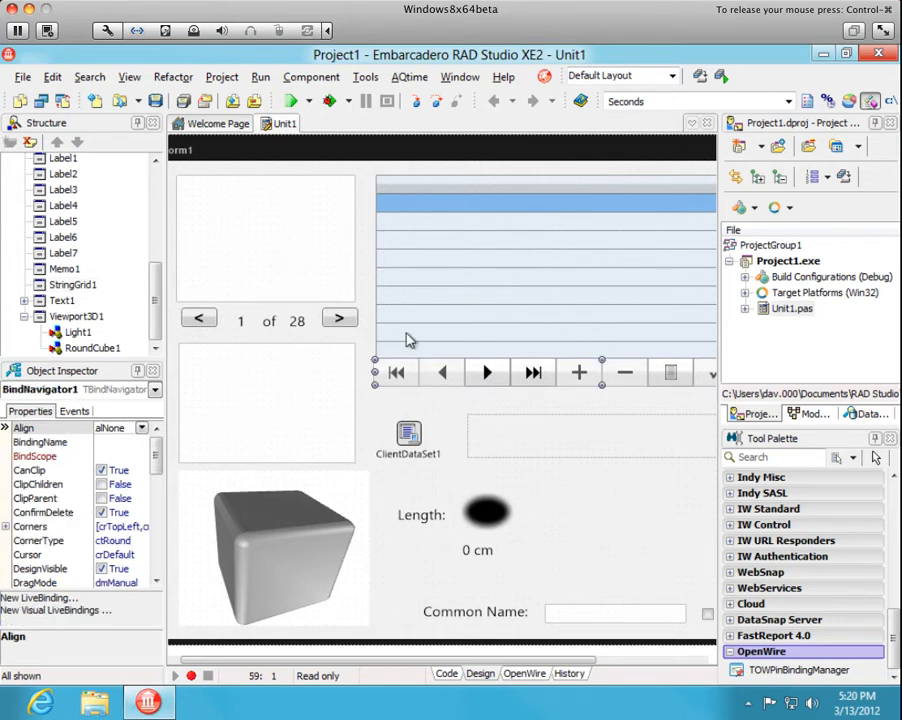
left_click(198, 318)
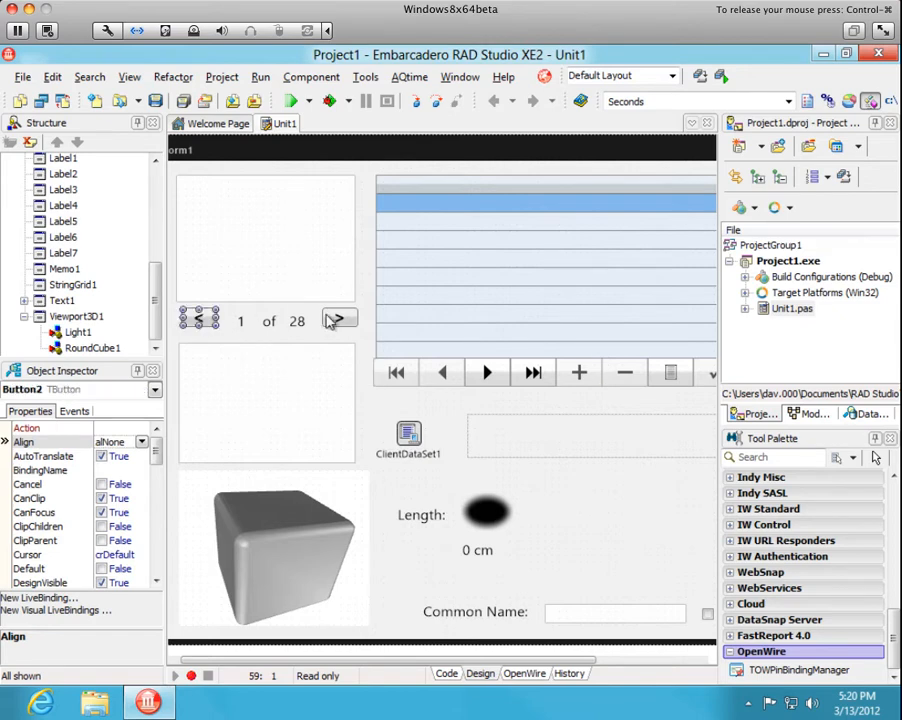
left_click(340, 318)
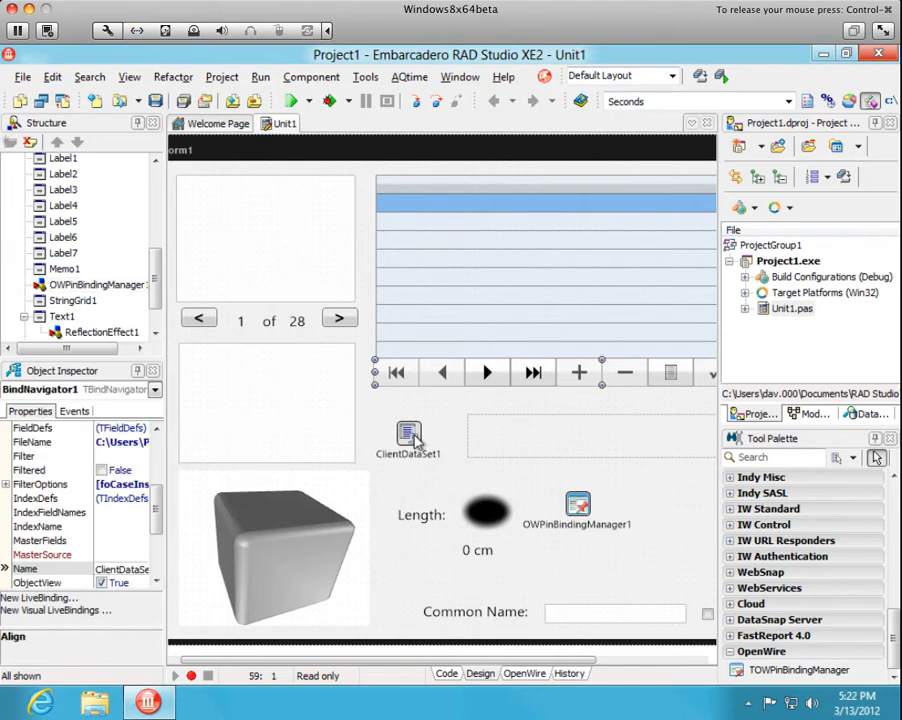
Launch the OpenWire Pin Bindings Editor from ClientDataSet1's context menu
right_click(408, 435)
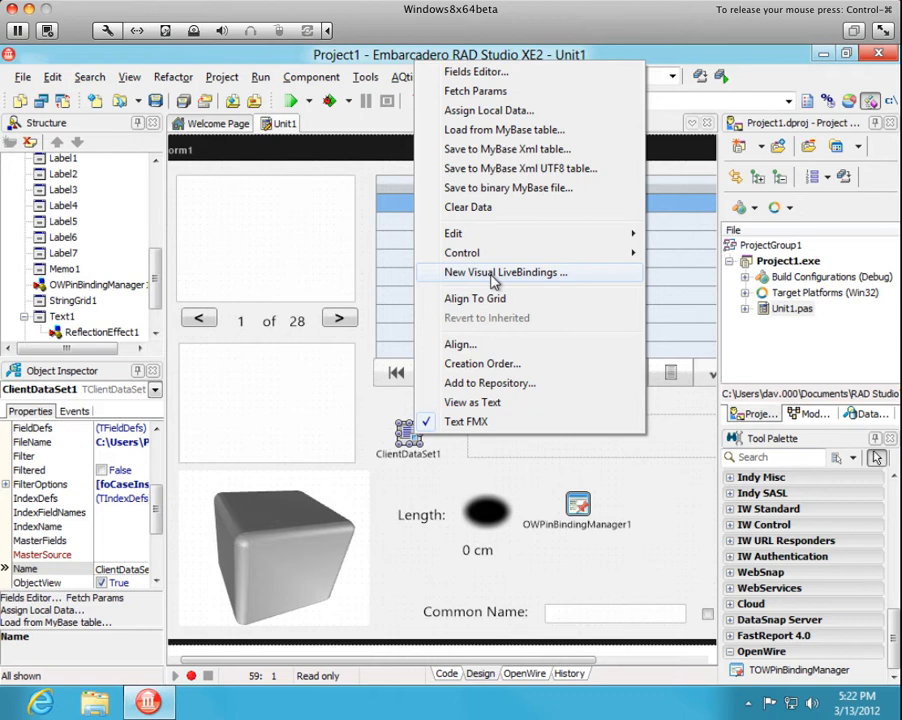
mouse_move(494, 282)
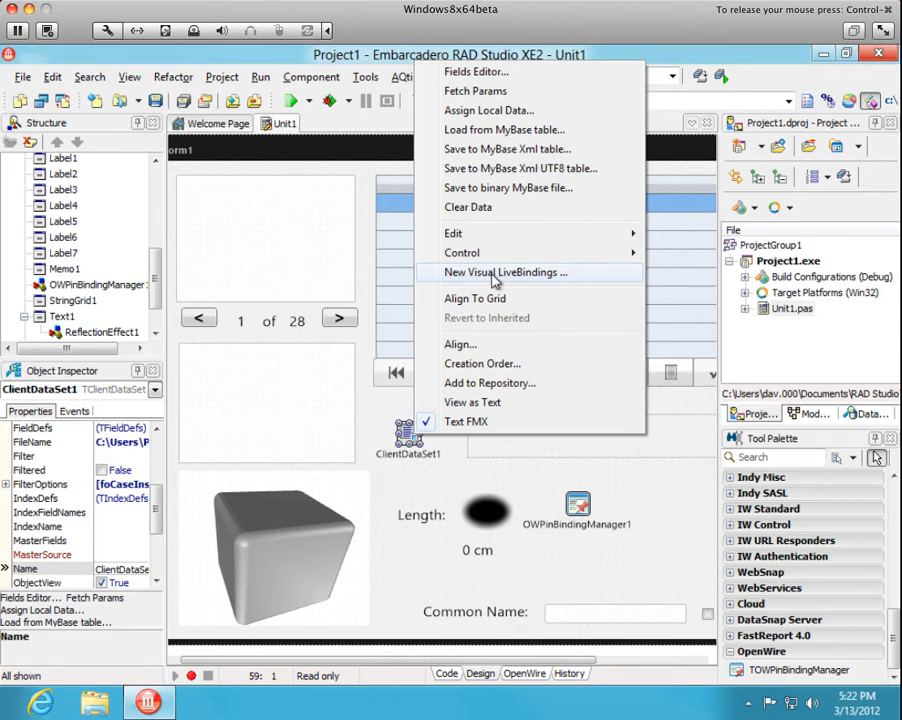
left_click(505, 272)
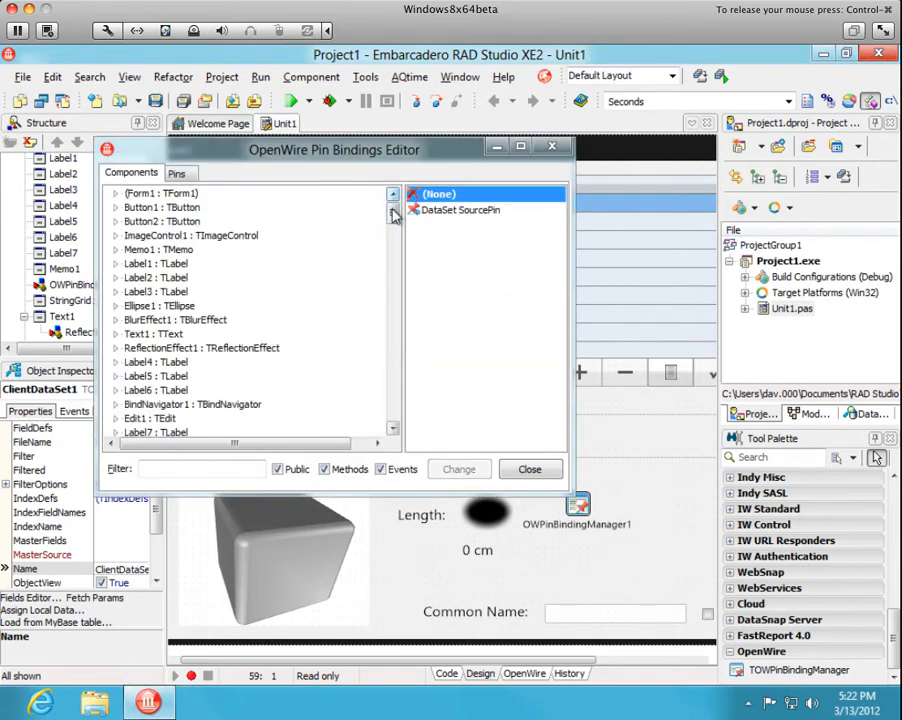
Assign ClientDataSet1 a DataSet SourcePin and StringGrid1 a DataSet SinkPin, then select the Common_Name field
left_click(392, 234)
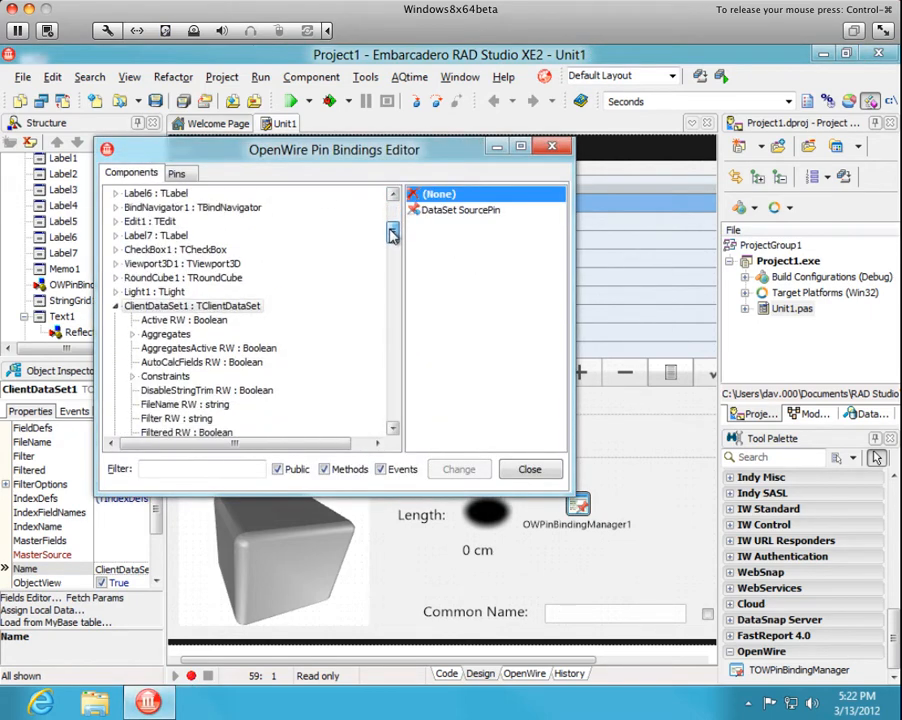
scroll("down", 3)
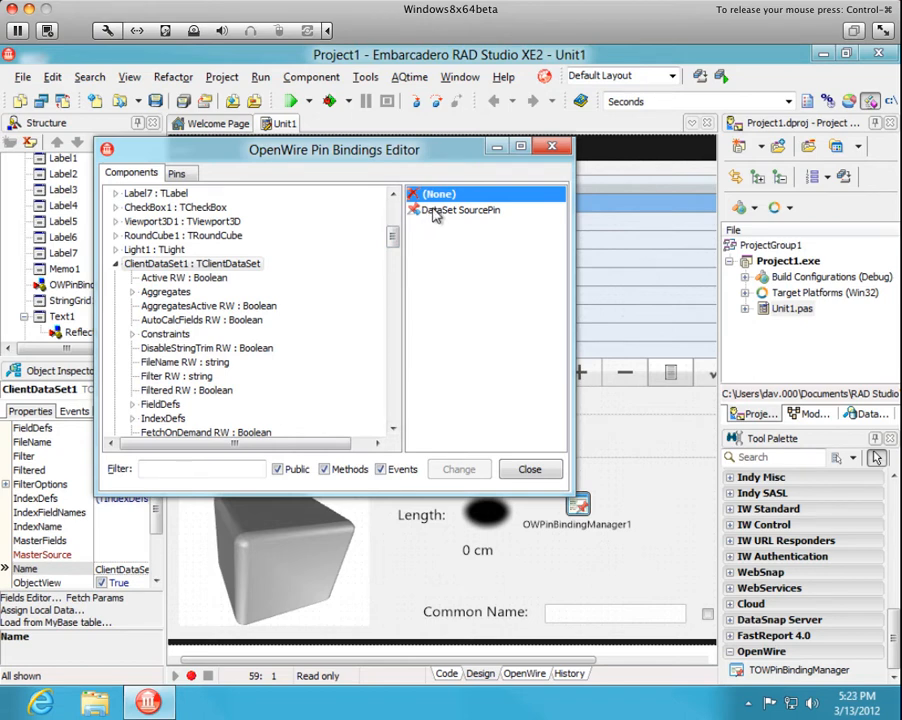
left_click(462, 210)
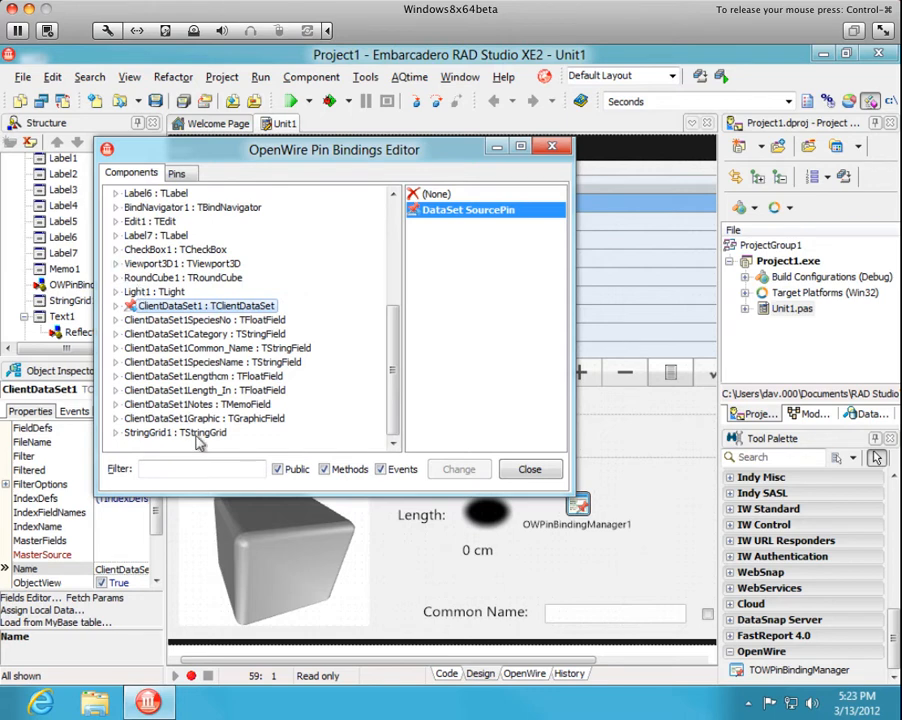
left_click(175, 432)
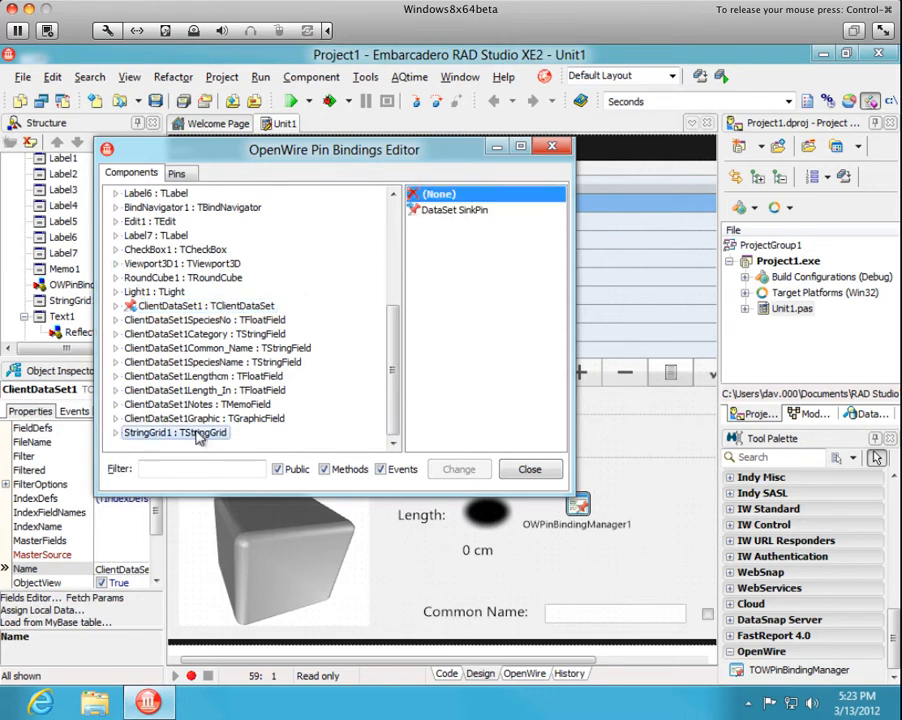
left_click(453, 210)
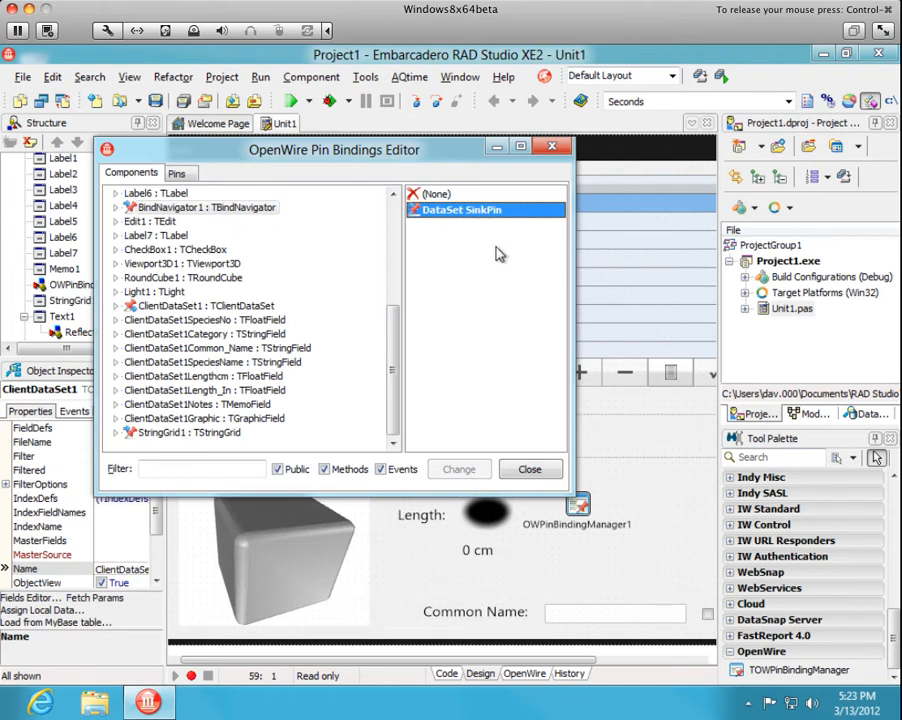
mouse_move(504, 261)
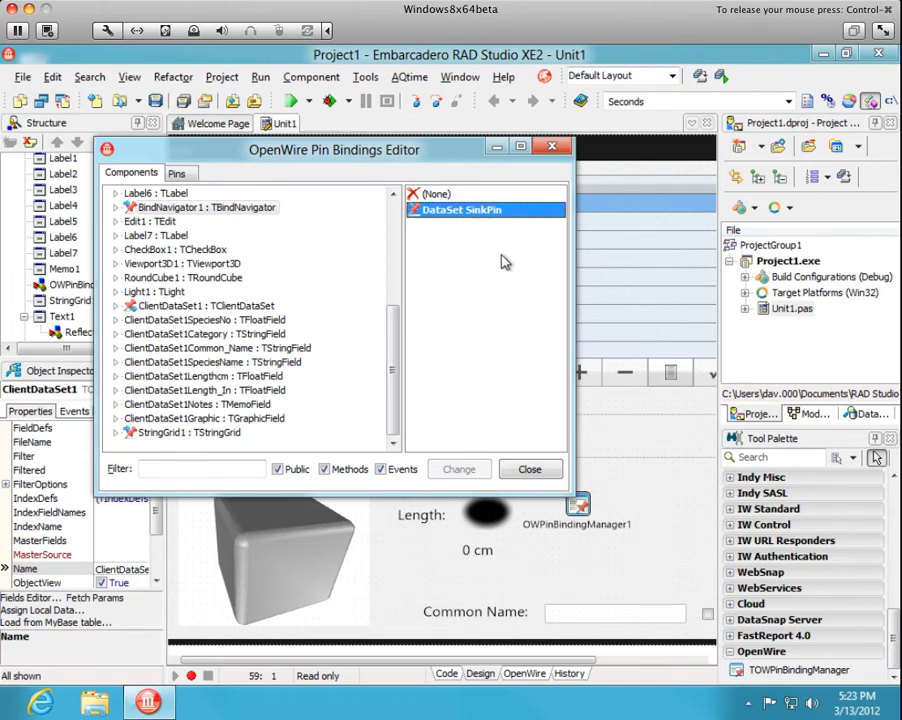
mouse_move(378, 353)
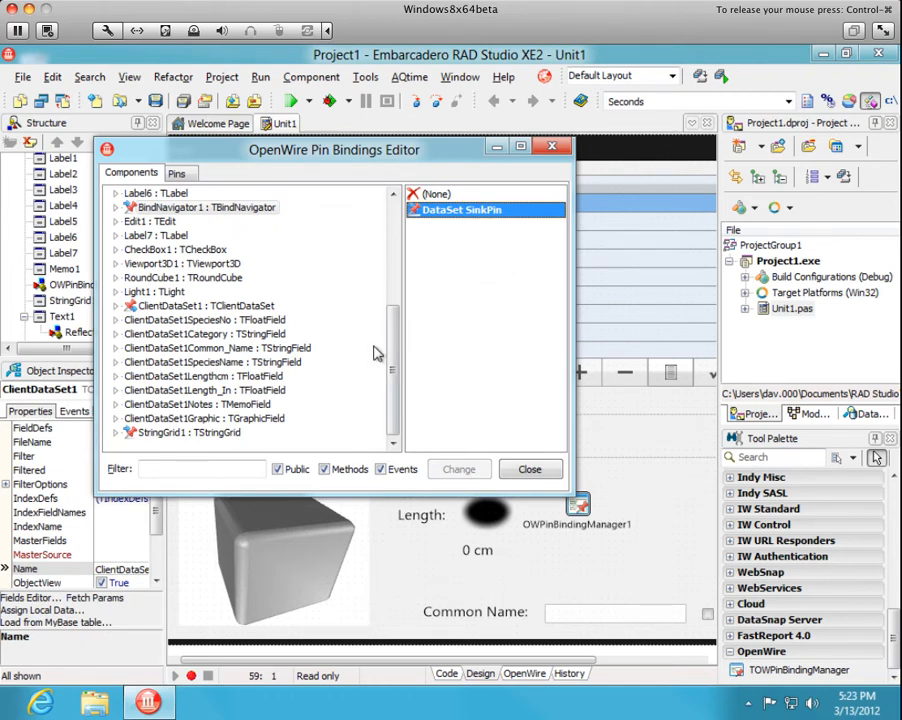
left_click(200, 347)
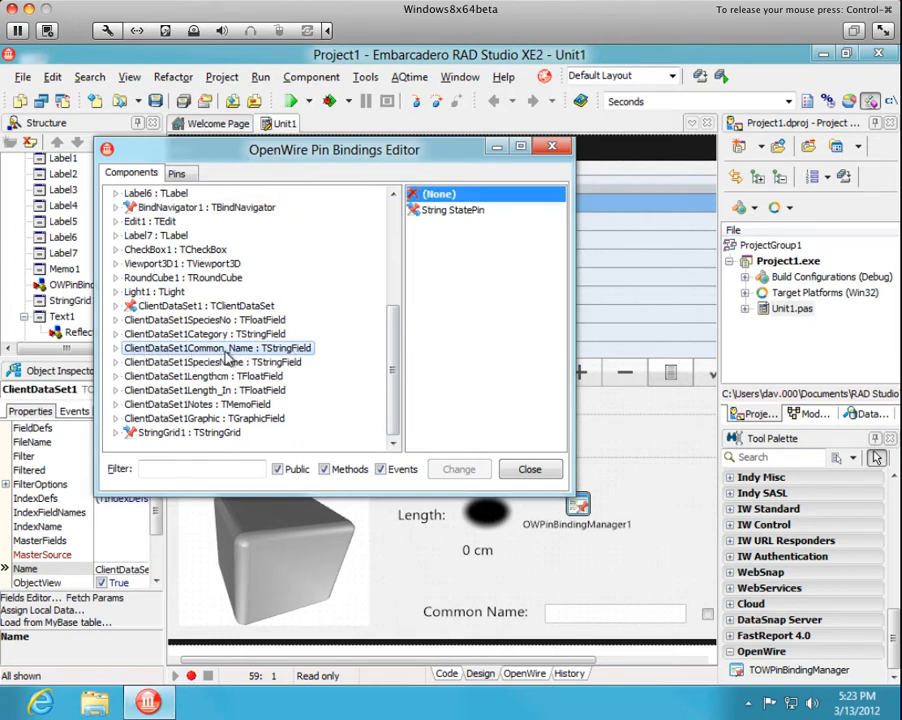
Assign String StatePins to ClientDataSet1Common_Name, Edit1.Text and Text1.Text, then close the editor
left_click(456, 210)
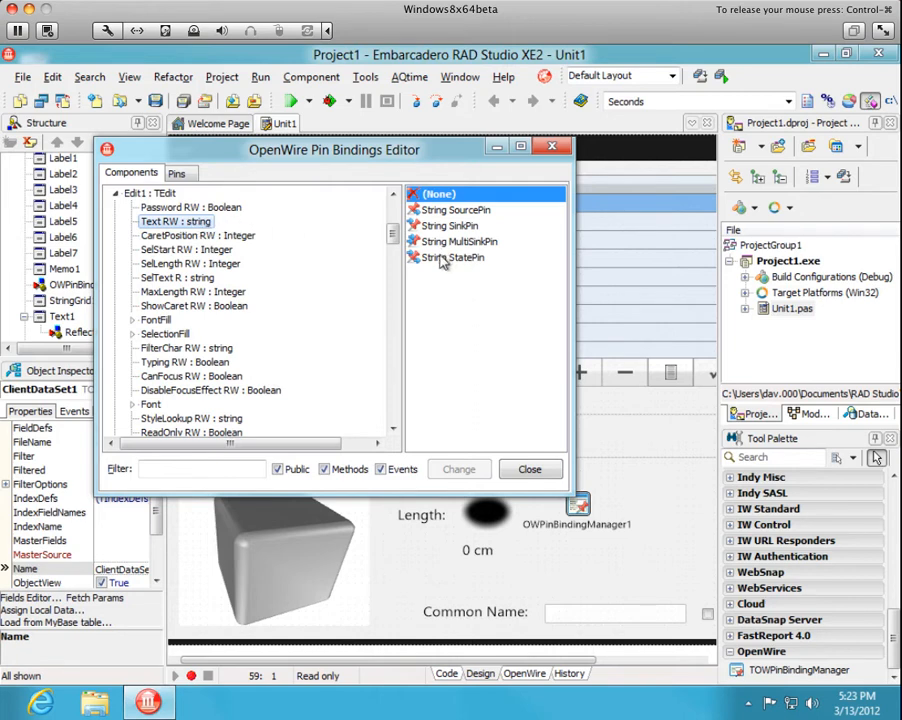
left_click(452, 257)
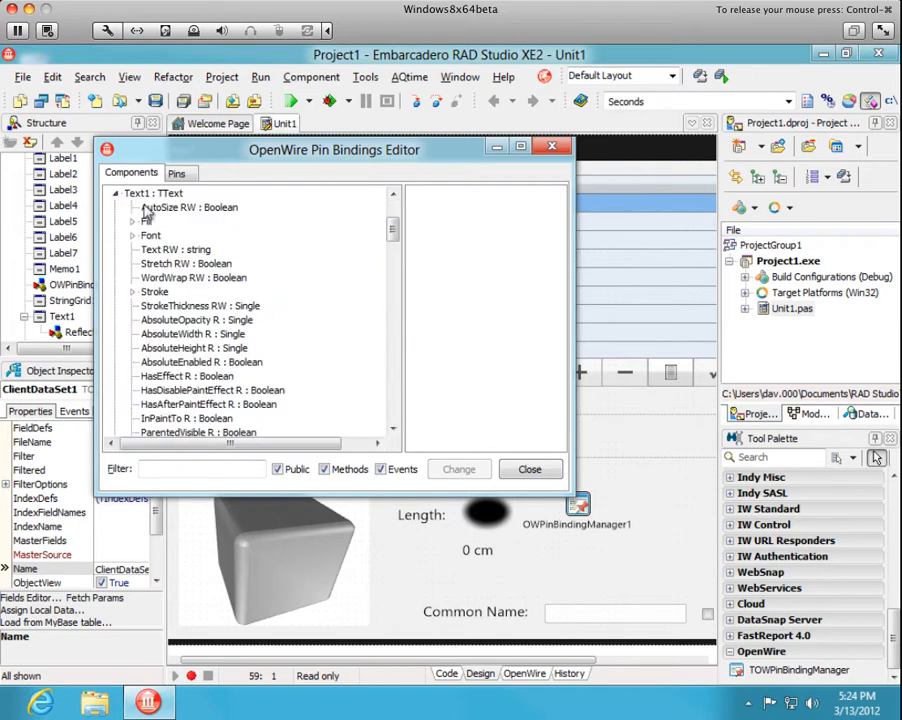
left_click(175, 249)
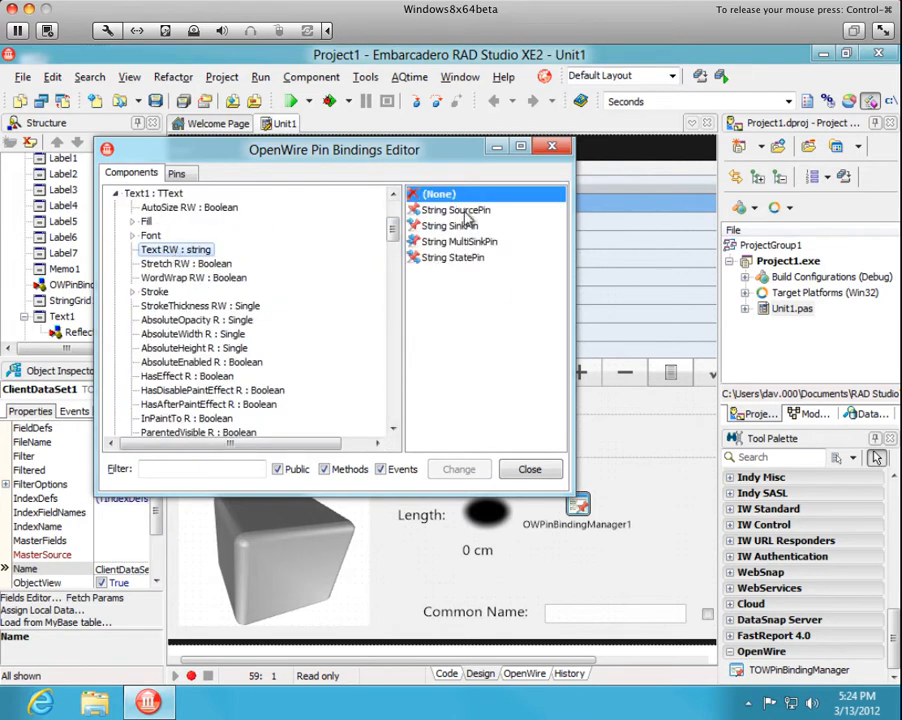
left_click(460, 257)
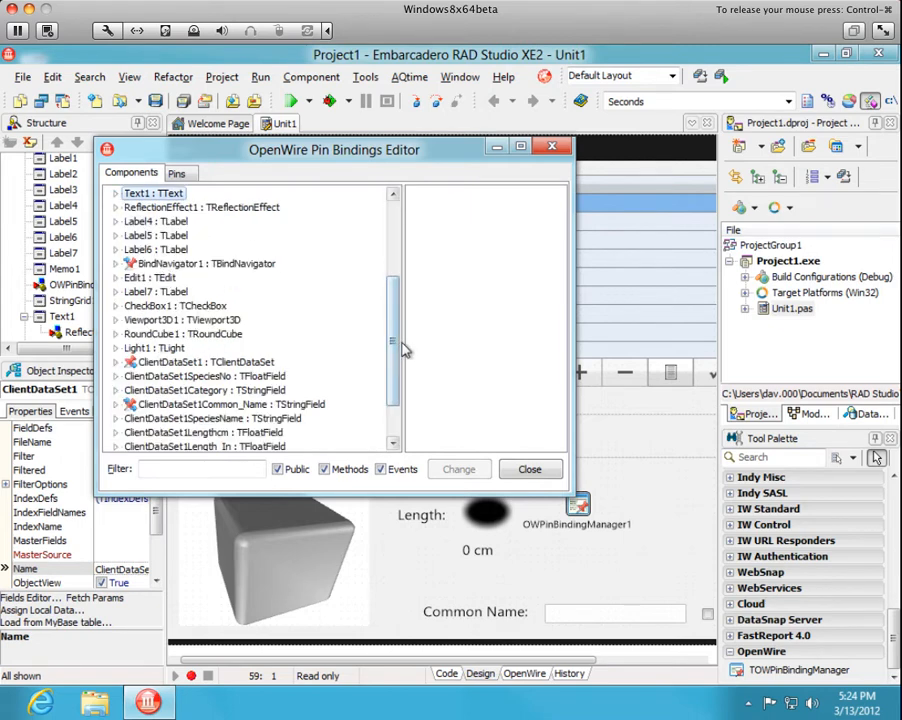
left_click(530, 469)
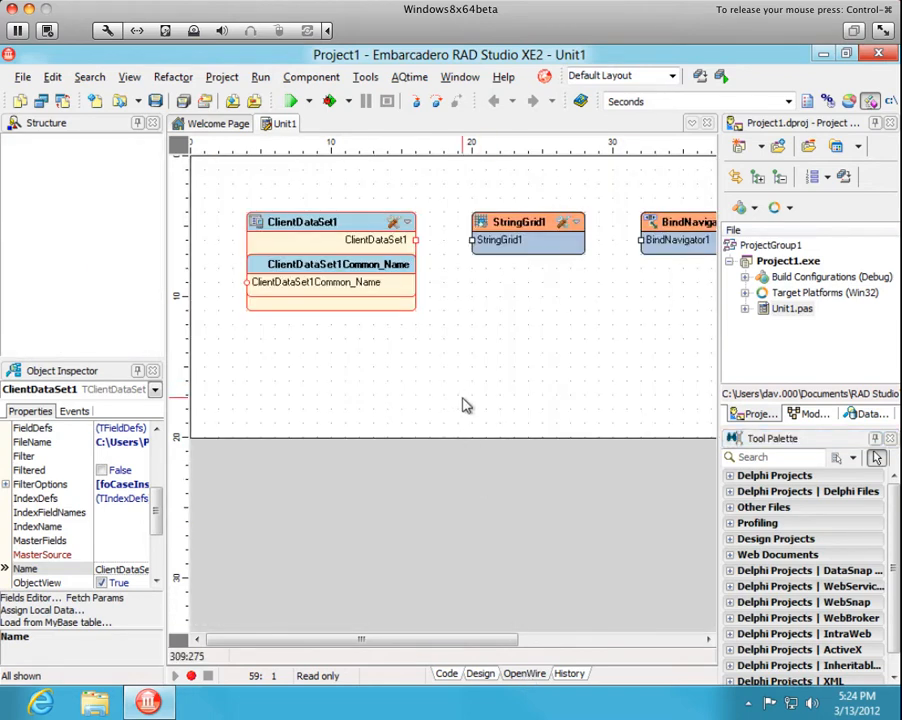
Wire ClientDataSet1's dataset pin to StringGrid1 and BindNavigator1 in the OpenWire diagram
left_click(330, 221)
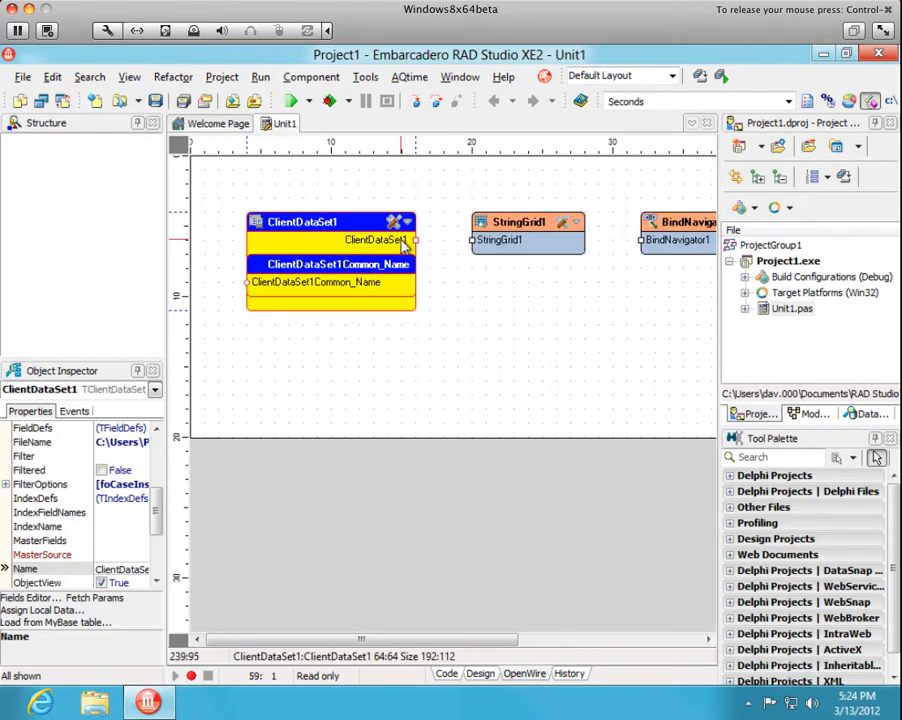
left_click(520, 221)
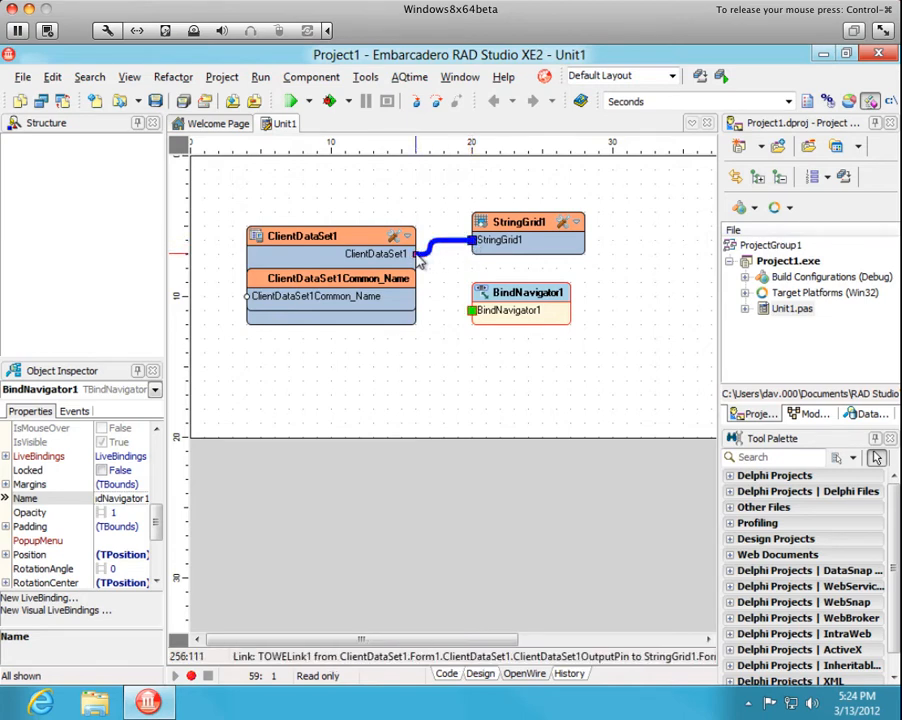
left_click_drag(410, 256, 465, 308)
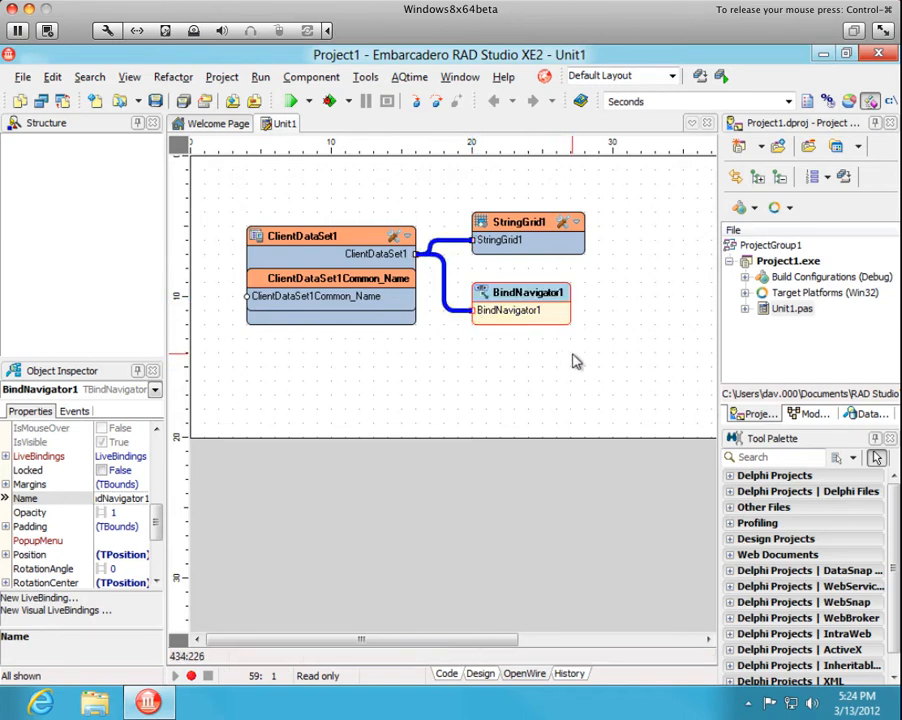
mouse_move(588, 595)
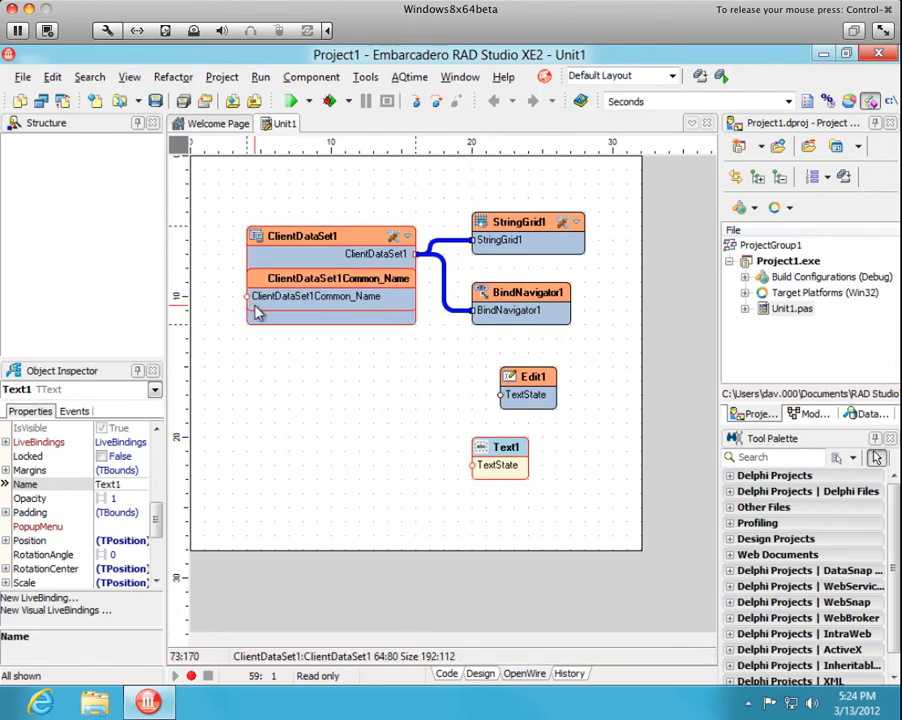
Wire the Common_Name state pin to Edit1's and Text1's TextState pins, checking the Edit1 block
left_click_drag(248, 297, 230, 363)
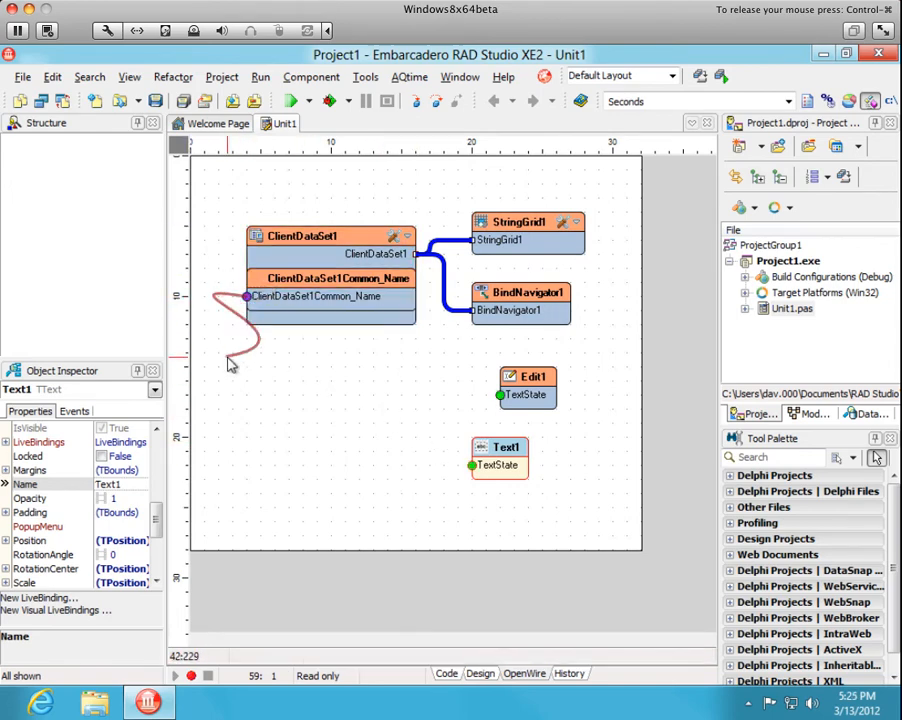
left_click_drag(248, 296, 472, 466)
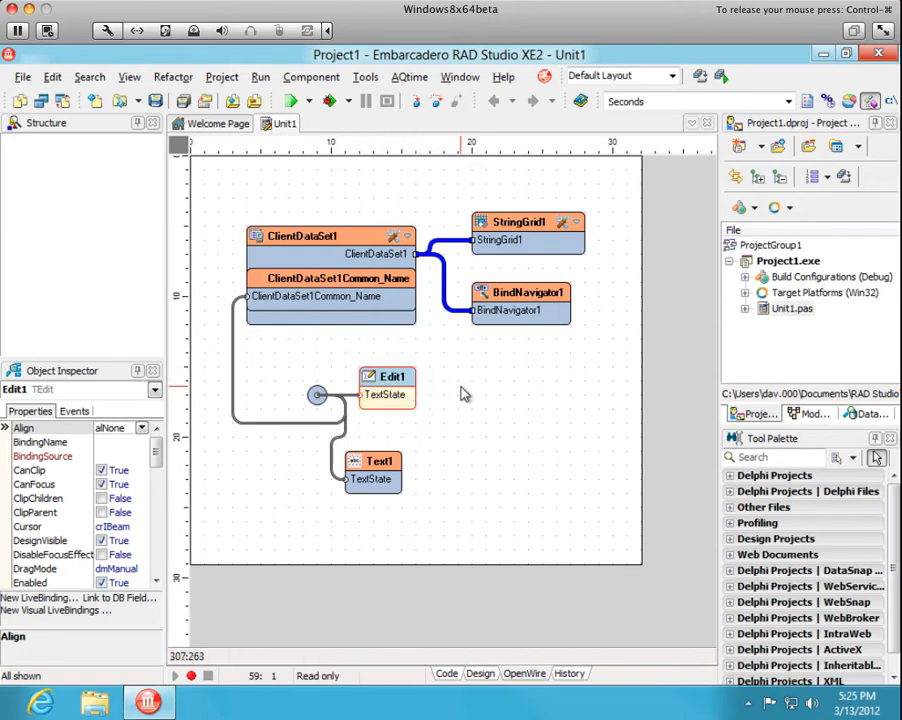
left_click(387, 385)
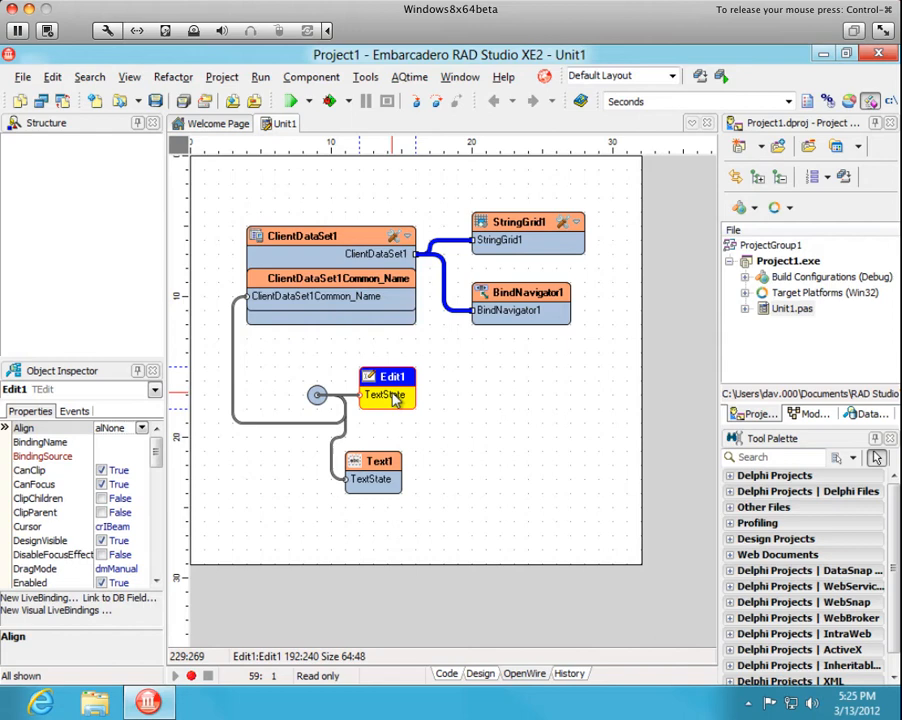
left_click(330, 285)
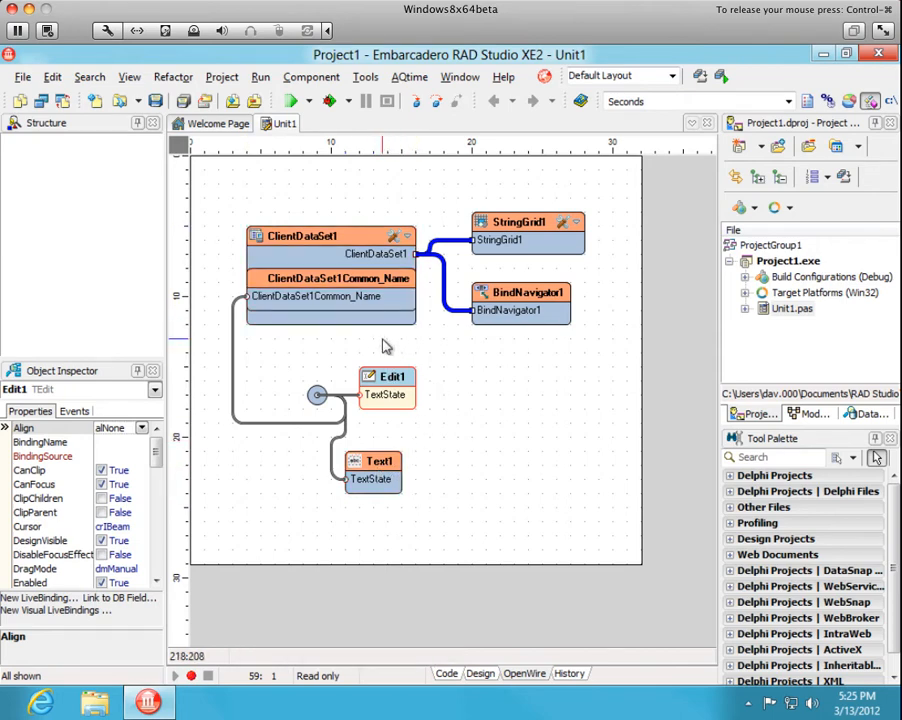
left_click(293, 100)
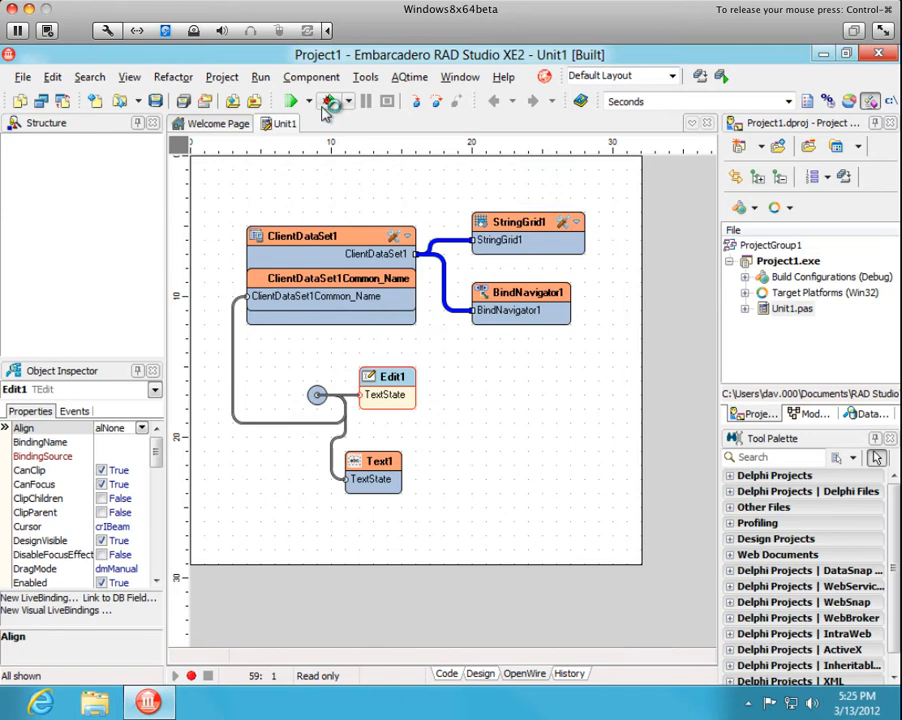
mouse_move(334, 101)
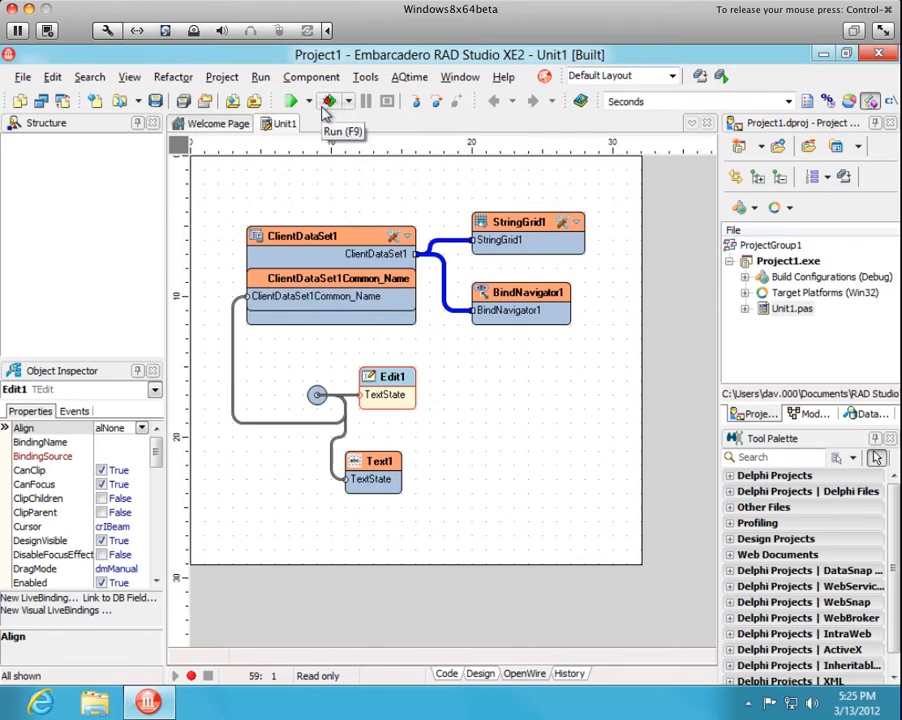
Run the FireMonkey fish database application with F9
left_click(294, 100)
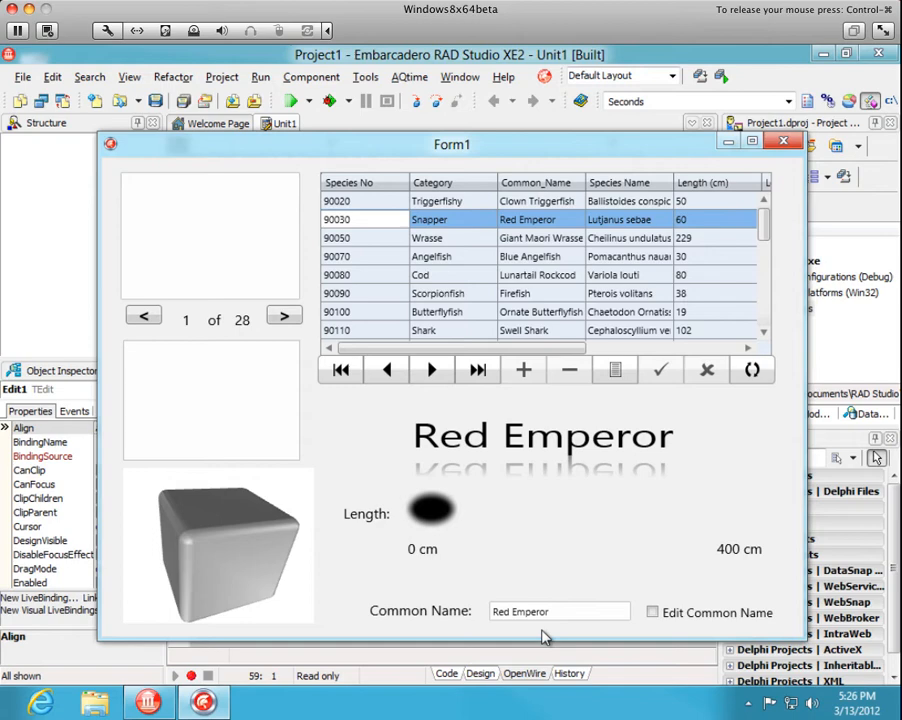
Navigate from Red Emperor to Blue Angelfish and retype its common name ending in the edit box
left_click(558, 611)
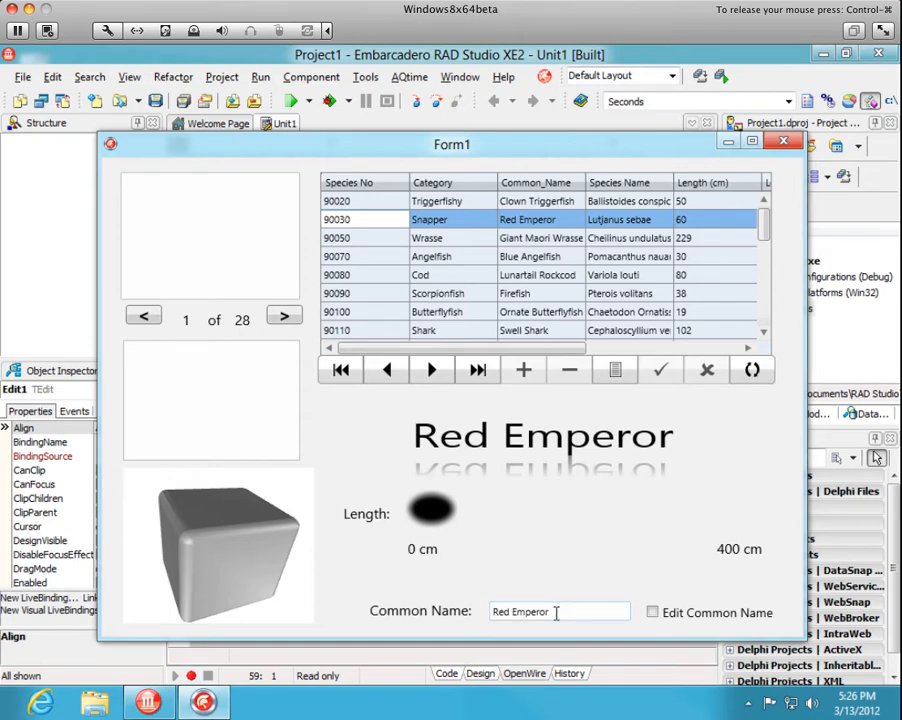
left_click(431, 370)
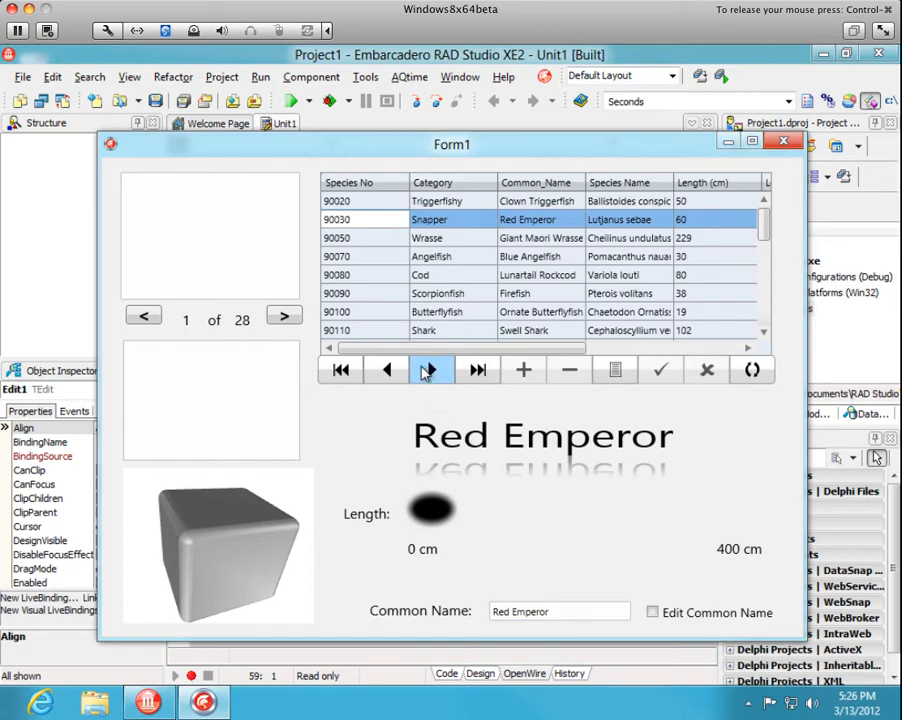
left_click(431, 370)
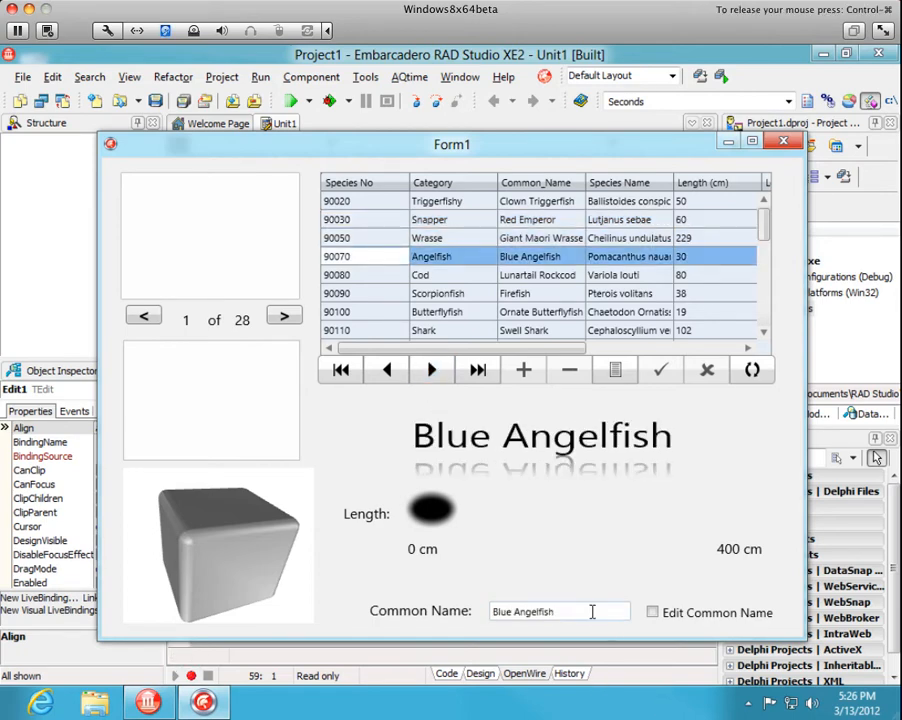
left_click(560, 611)
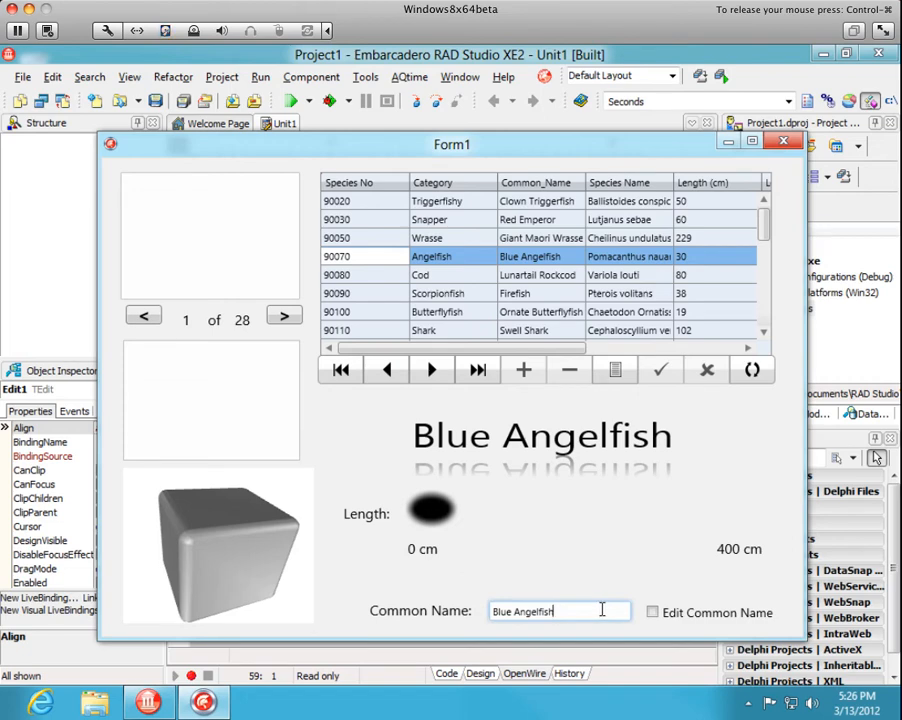
key("BackSpace")
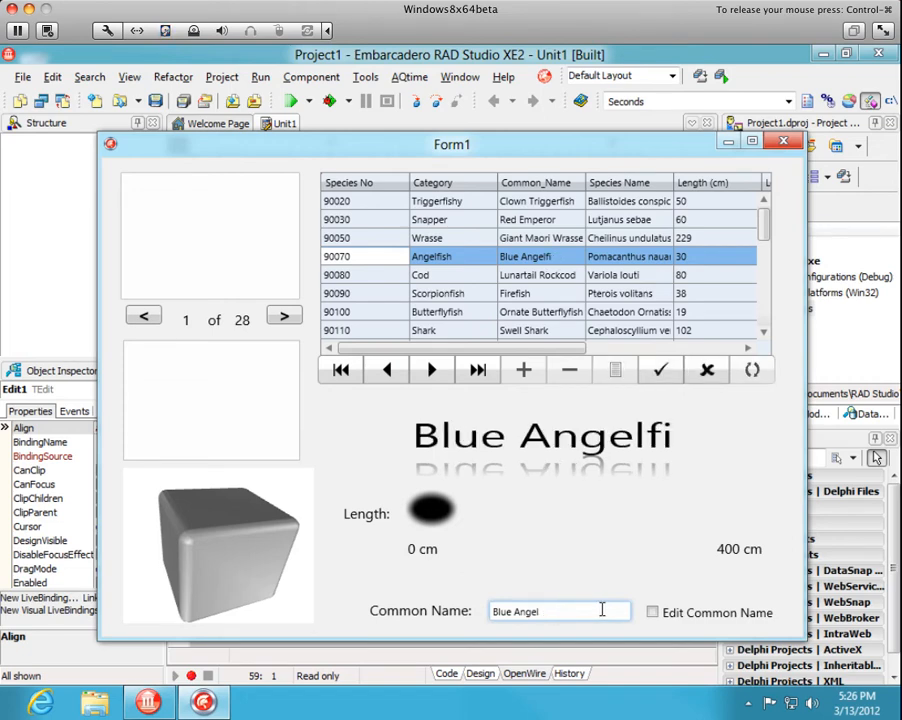
key("Backspace")
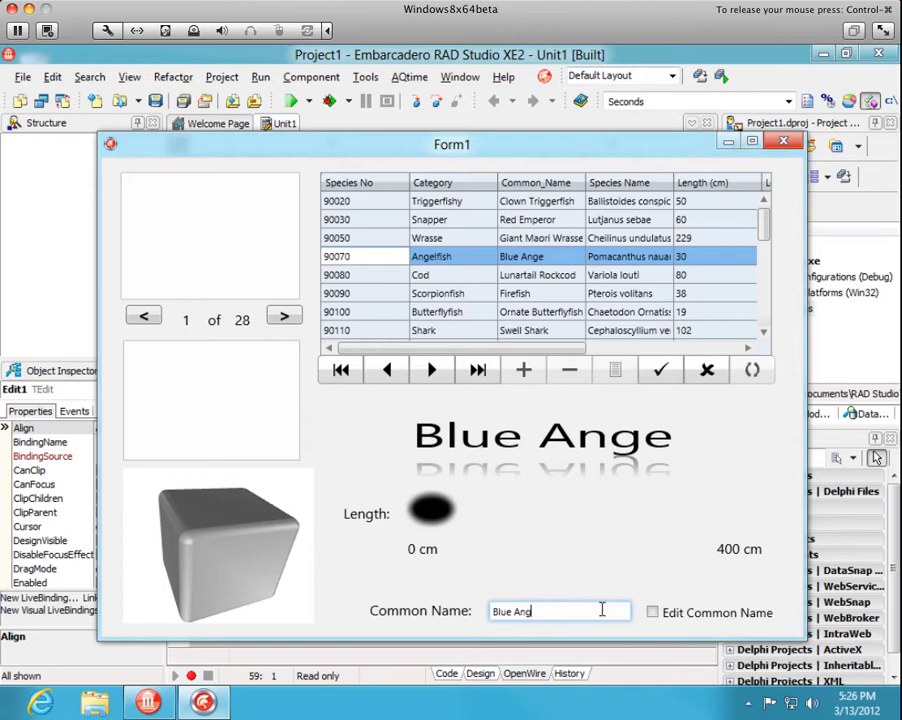
type("lerfish")
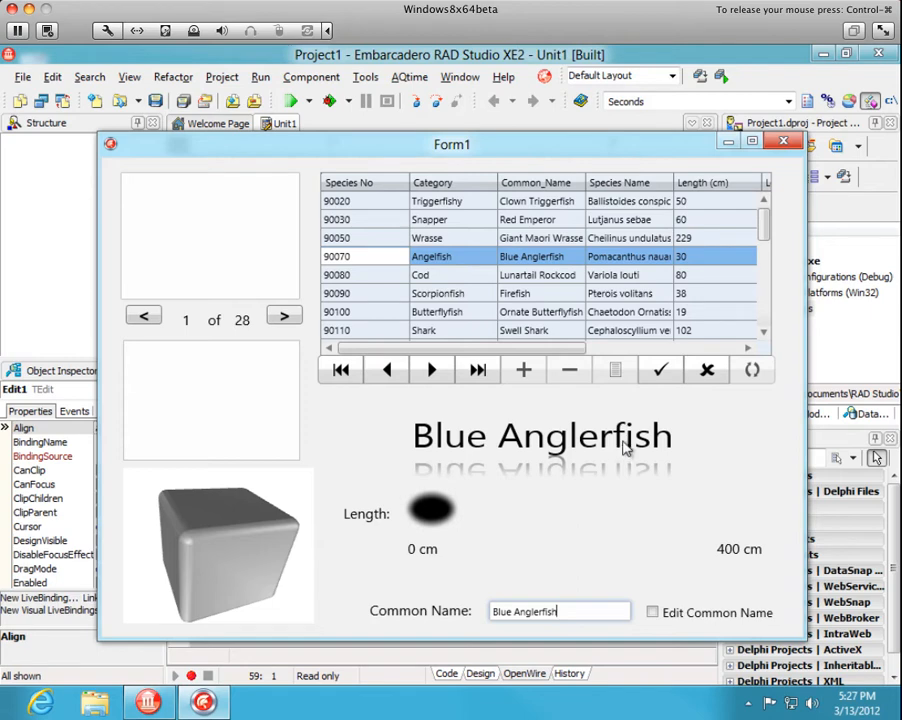
key("Backspace")
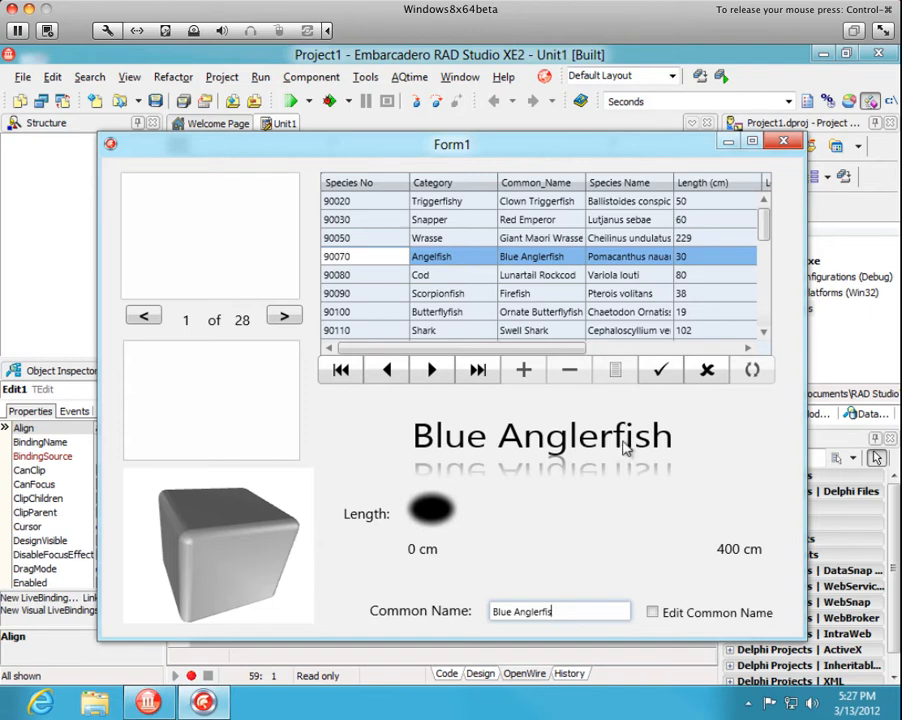
key("Backspace")
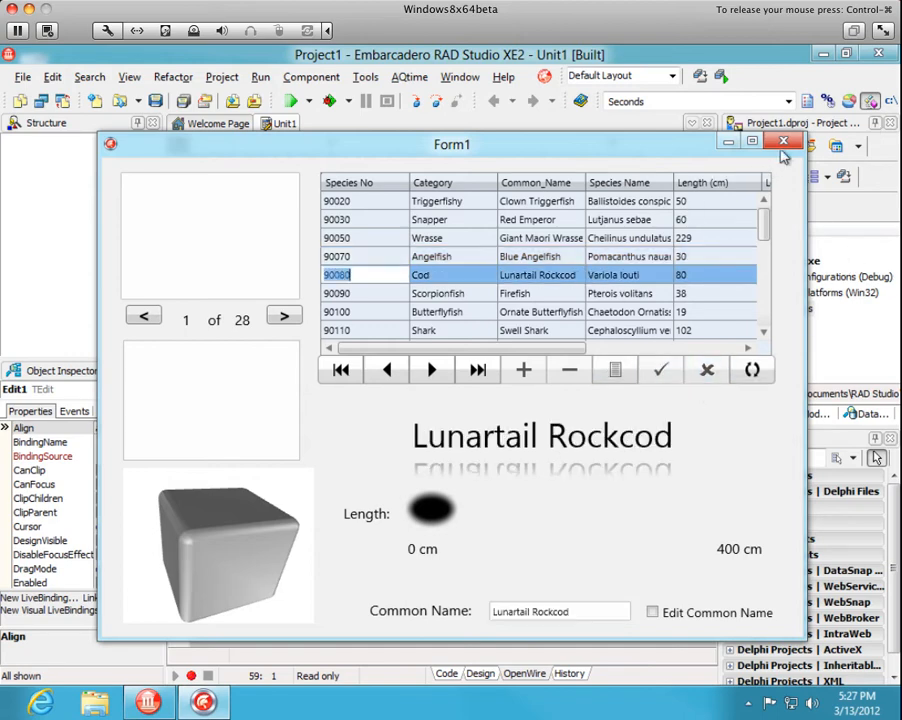
mouse_move(784, 150)
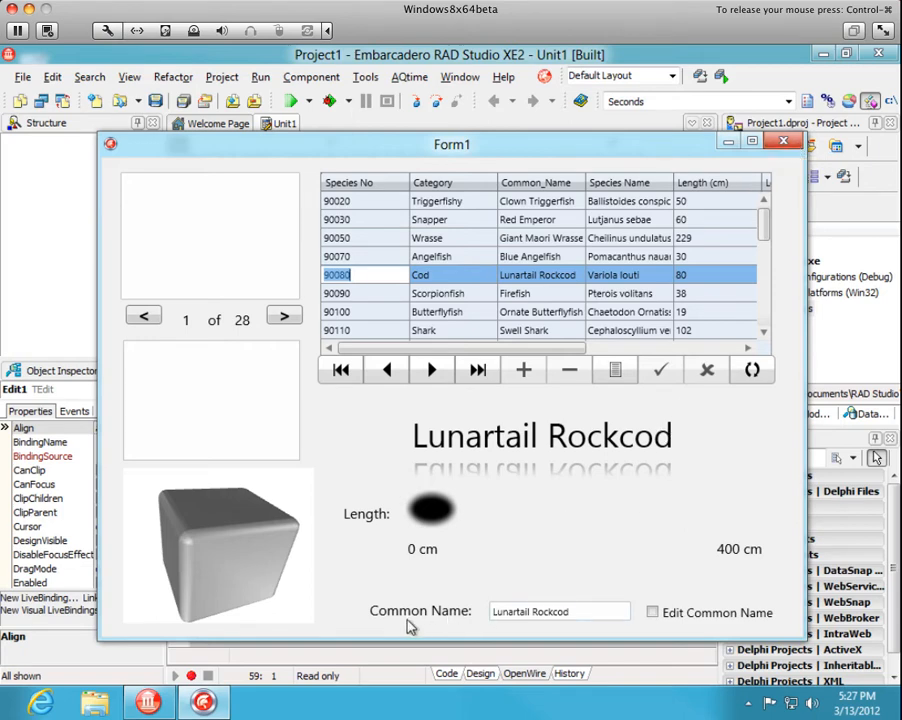
mouse_move(613, 597)
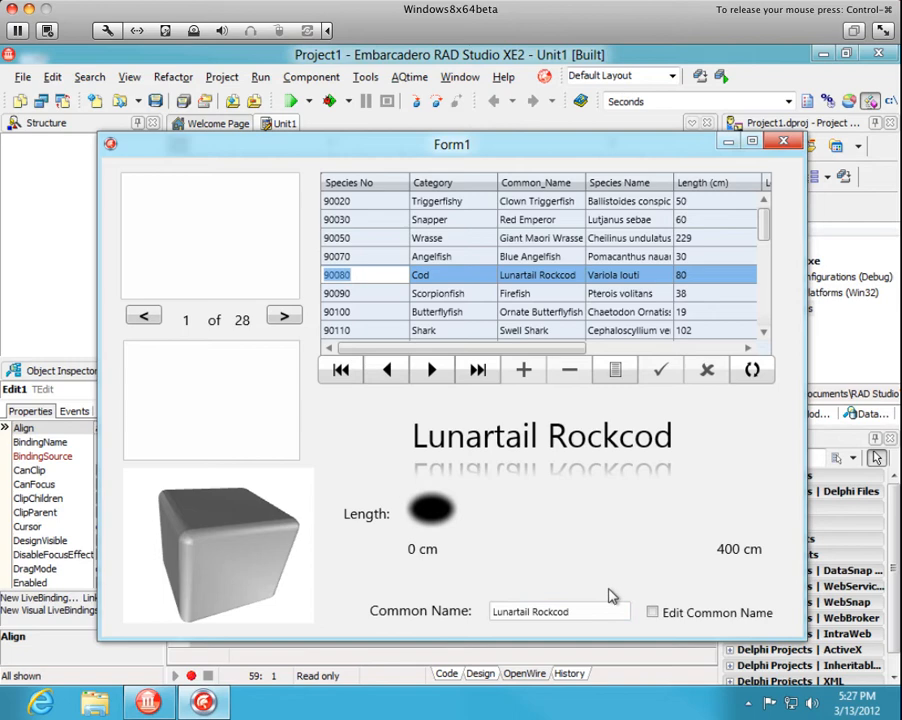
Review the Length_In, Notes and Graphic columns in the grid, then close the running fish app
left_click(652, 612)
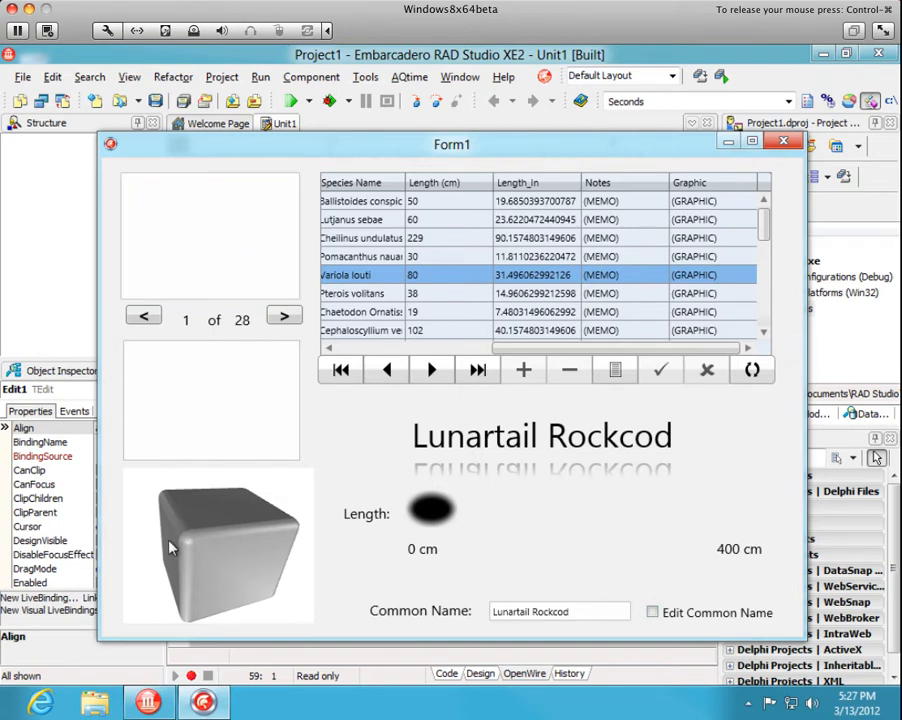
mouse_move(252, 551)
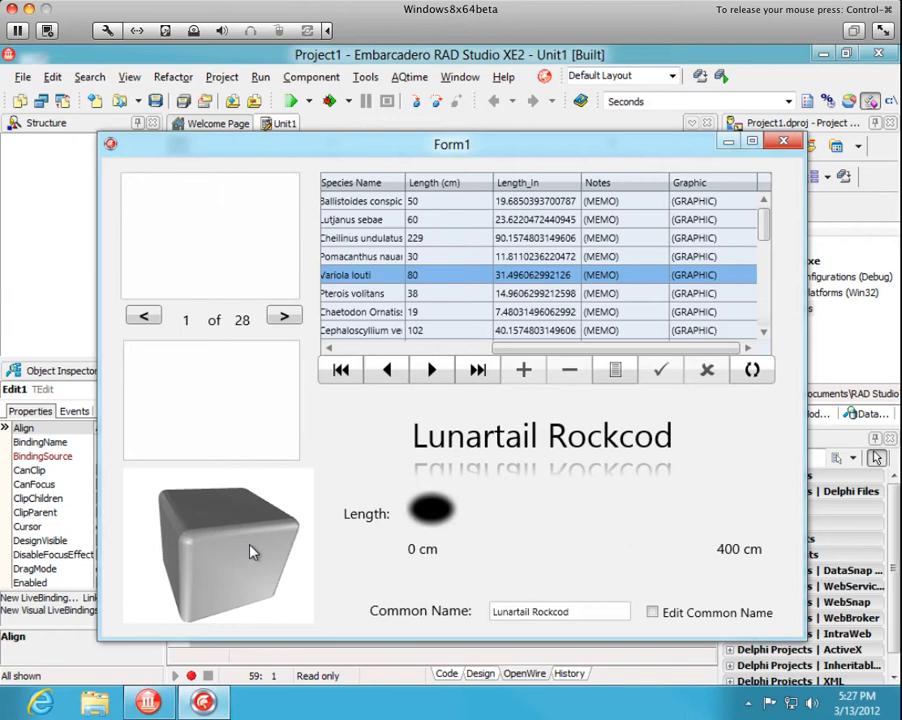
mouse_move(219, 418)
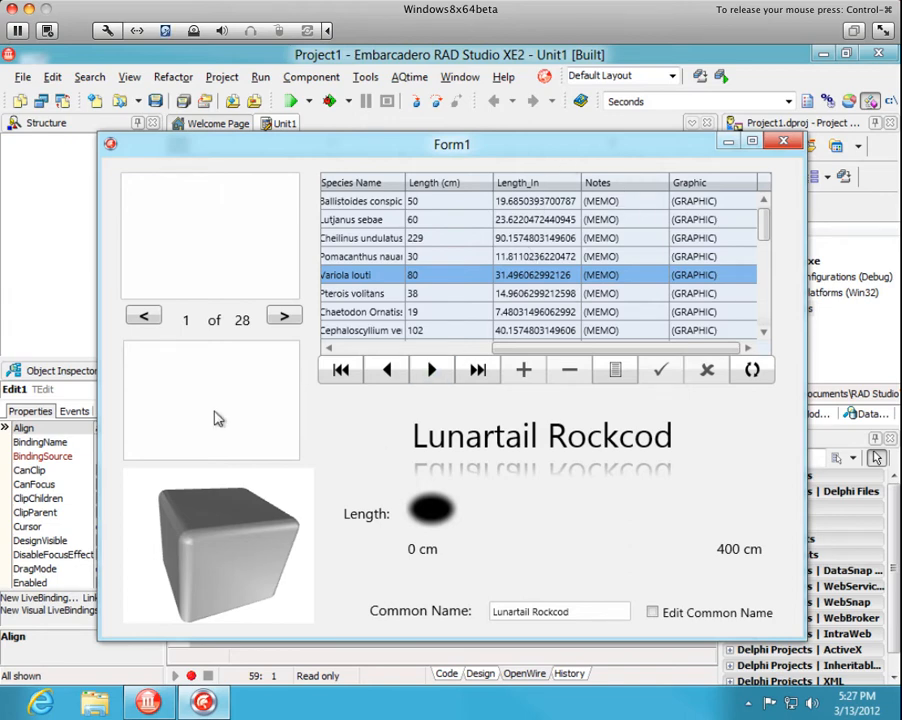
left_click(211, 400)
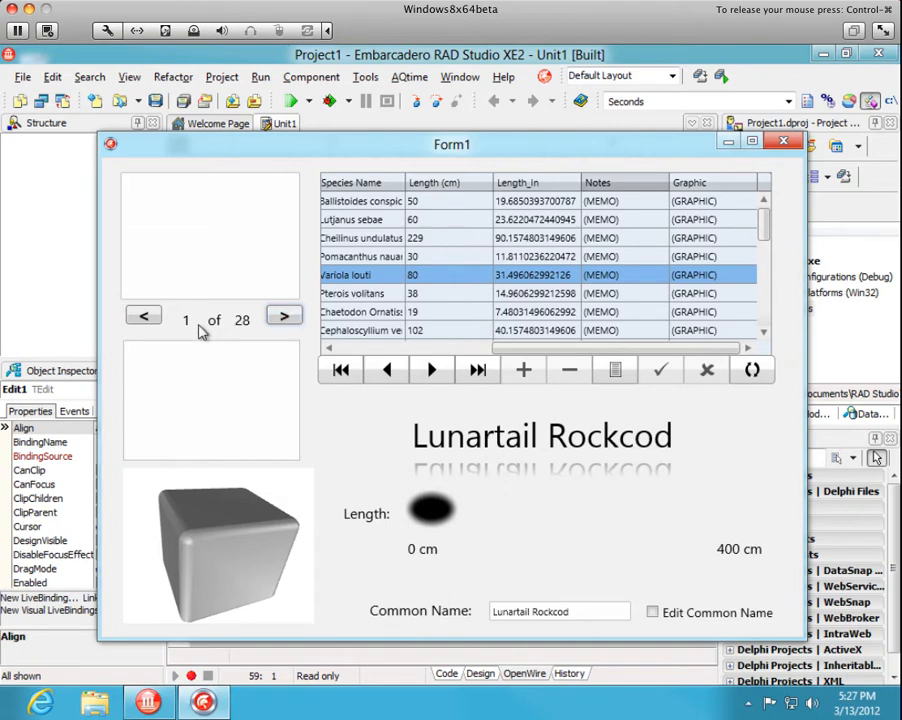
mouse_move(247, 328)
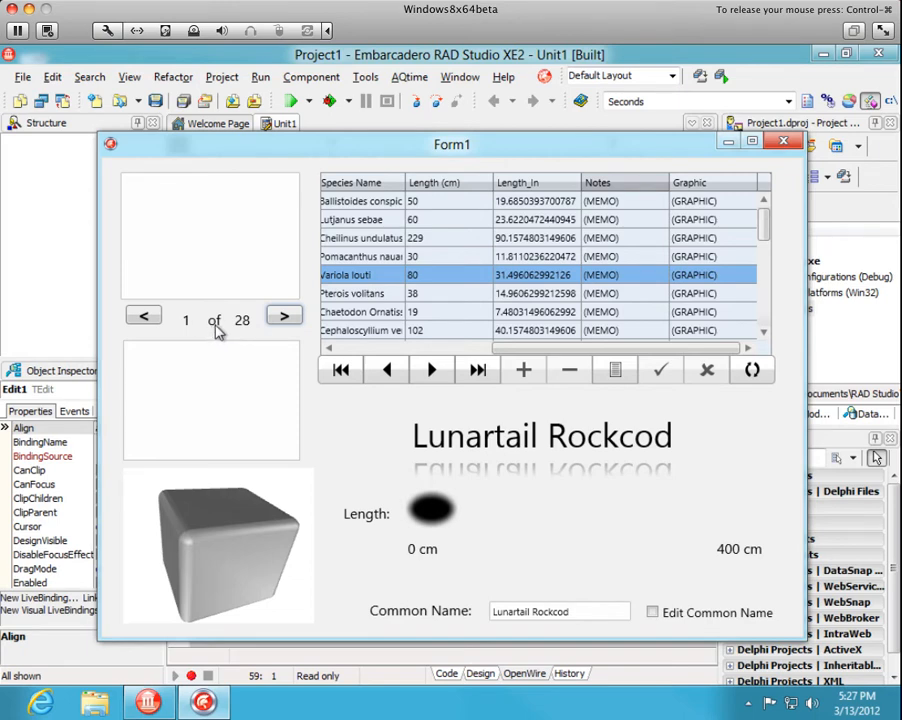
left_click(365, 238)
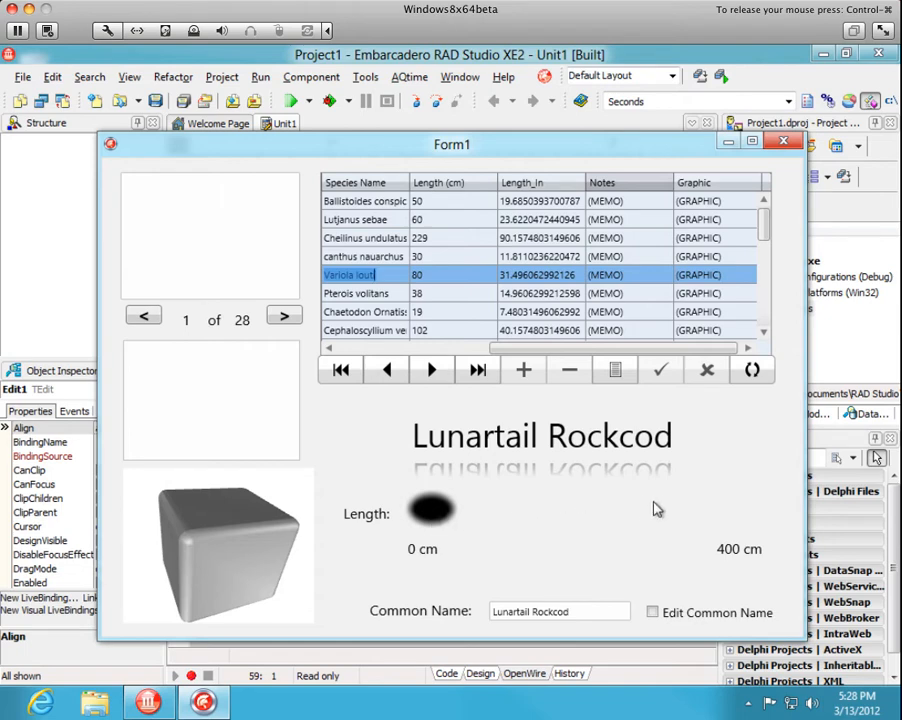
mouse_move(449, 224)
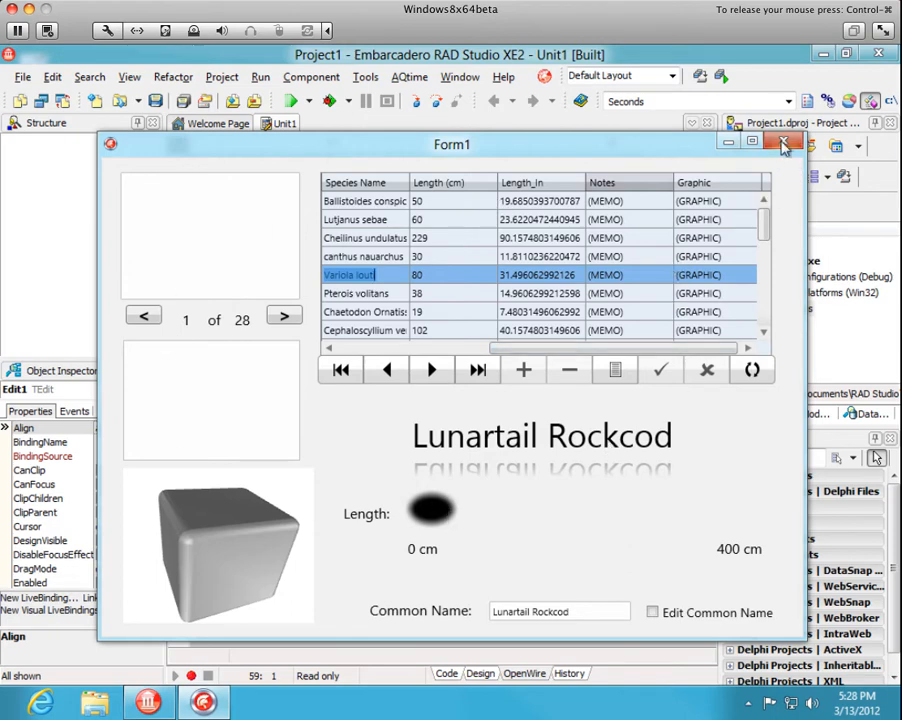
left_click(784, 142)
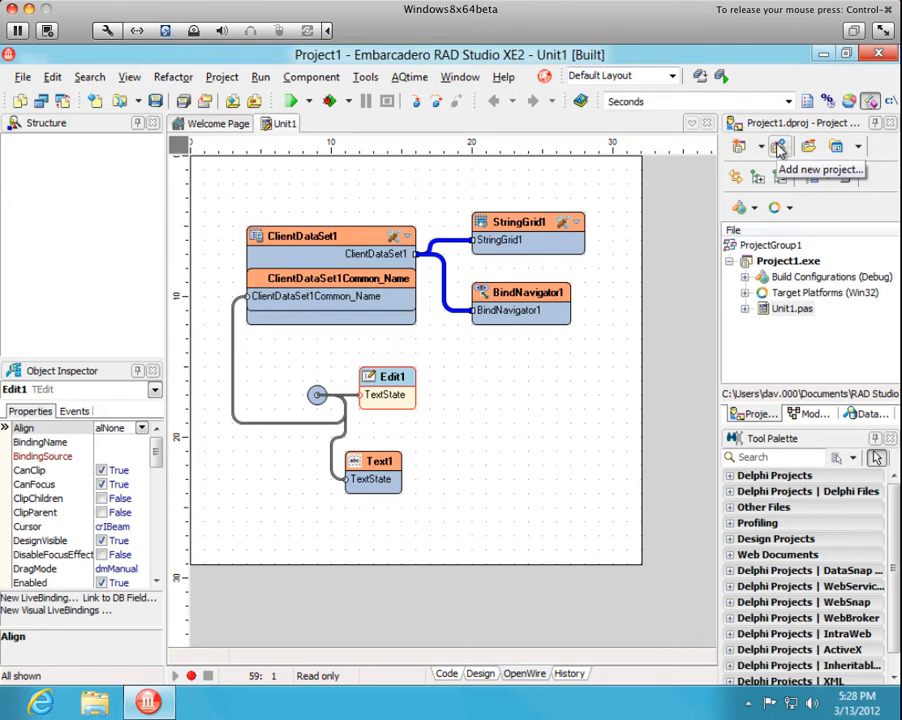
mouse_move(290, 365)
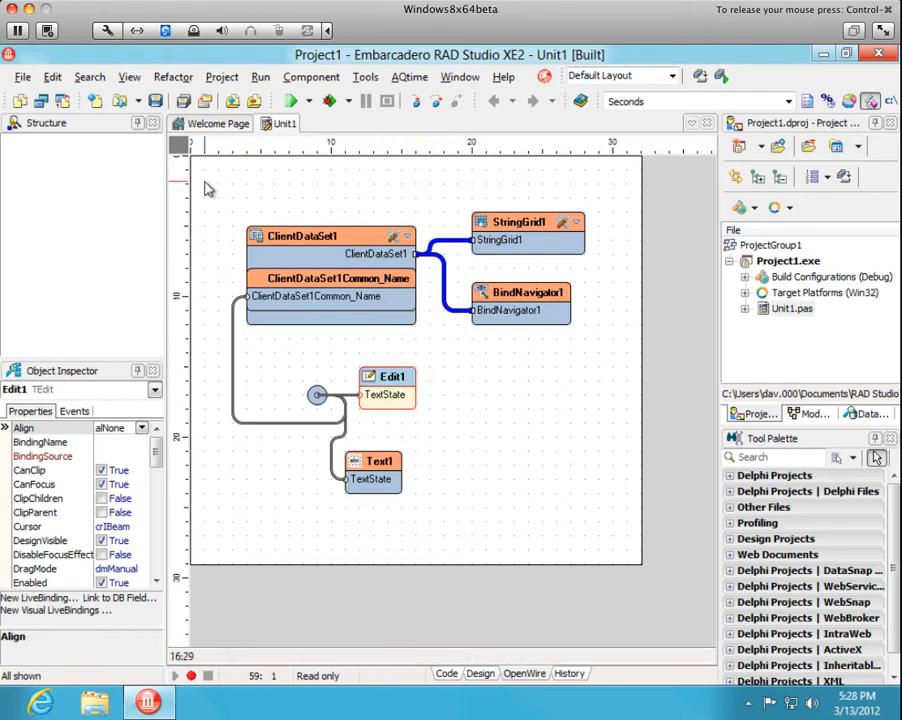
left_click(21, 76)
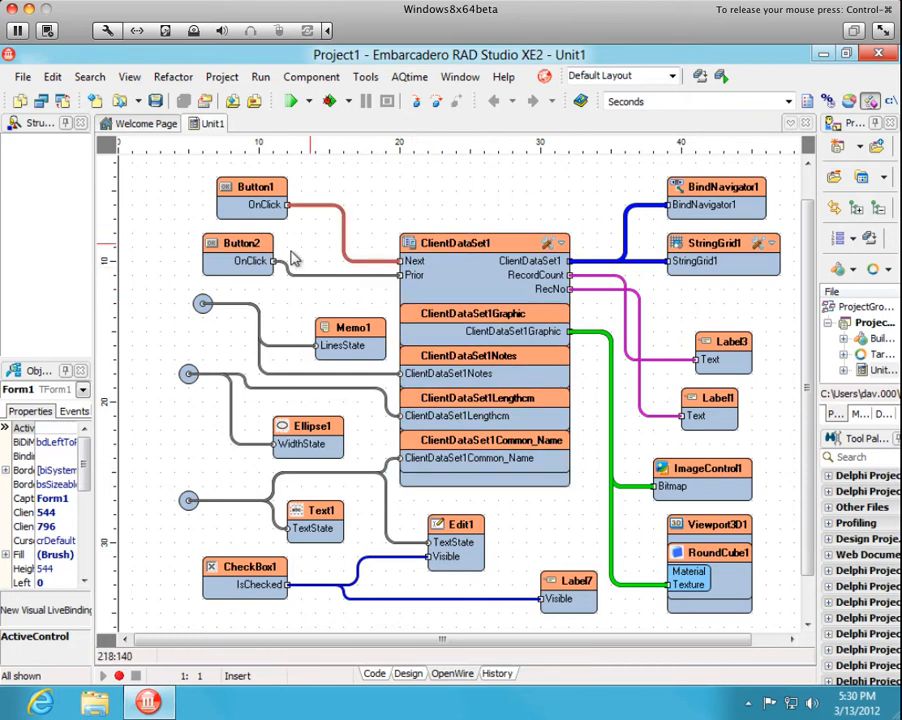
Select Button1, Button2 and Label1 in the completed diagram to review their dataset wiring
left_click(252, 190)
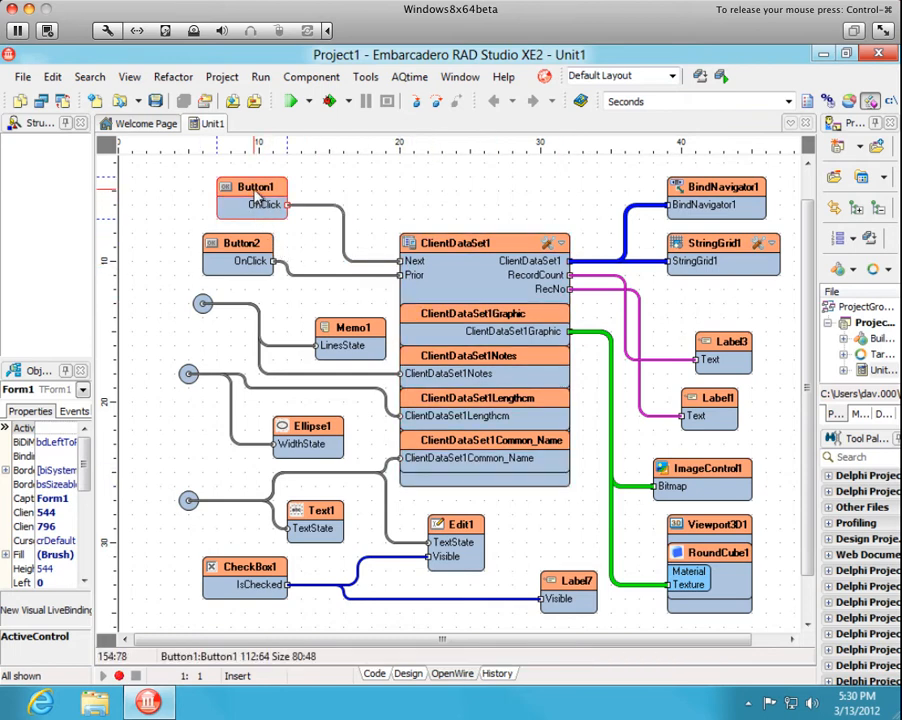
mouse_move(255, 198)
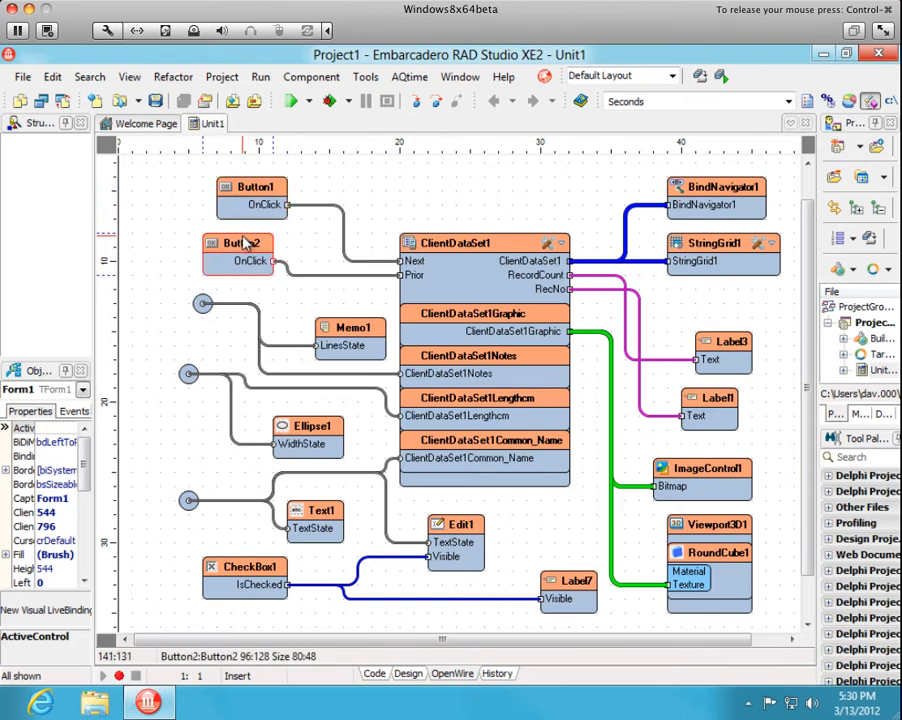
left_click(350, 337)
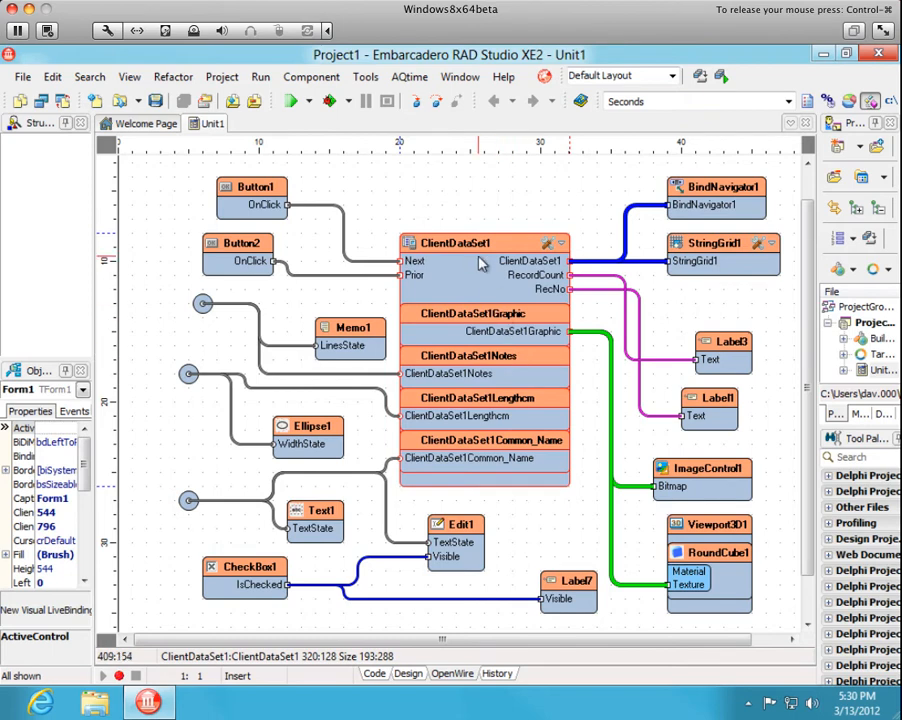
mouse_move(487, 410)
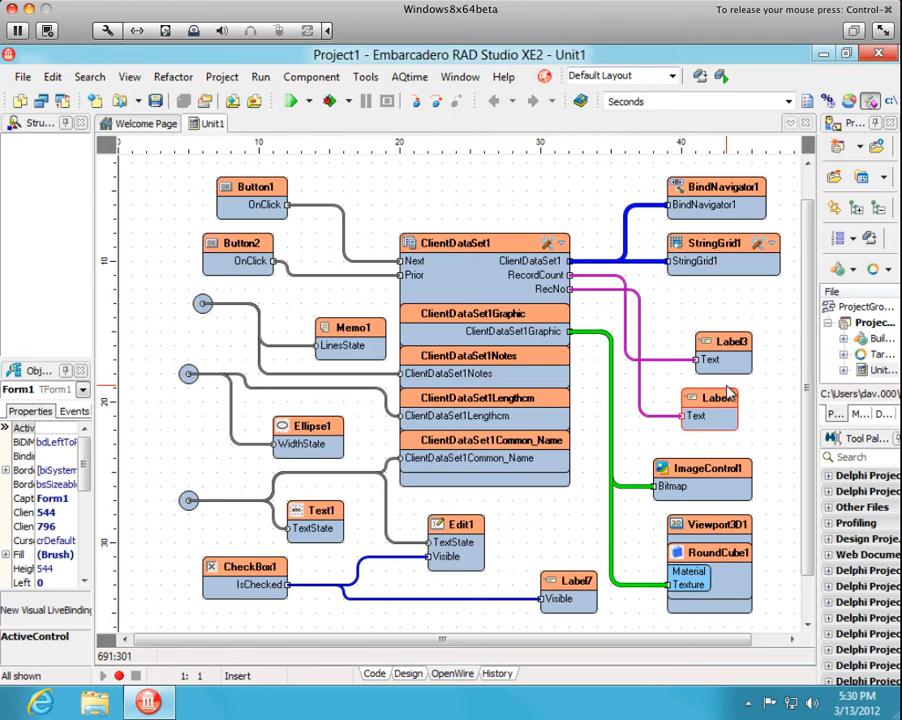
left_click(700, 475)
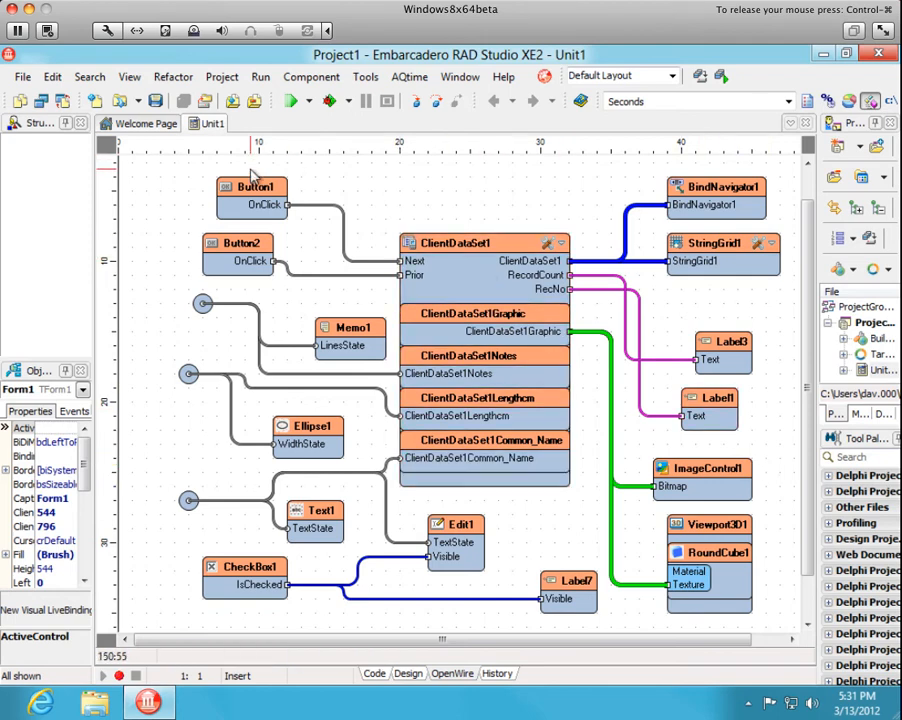
Review components such as Memo1 in the OpenWire diagram, then return to the form designer
left_click(252, 195)
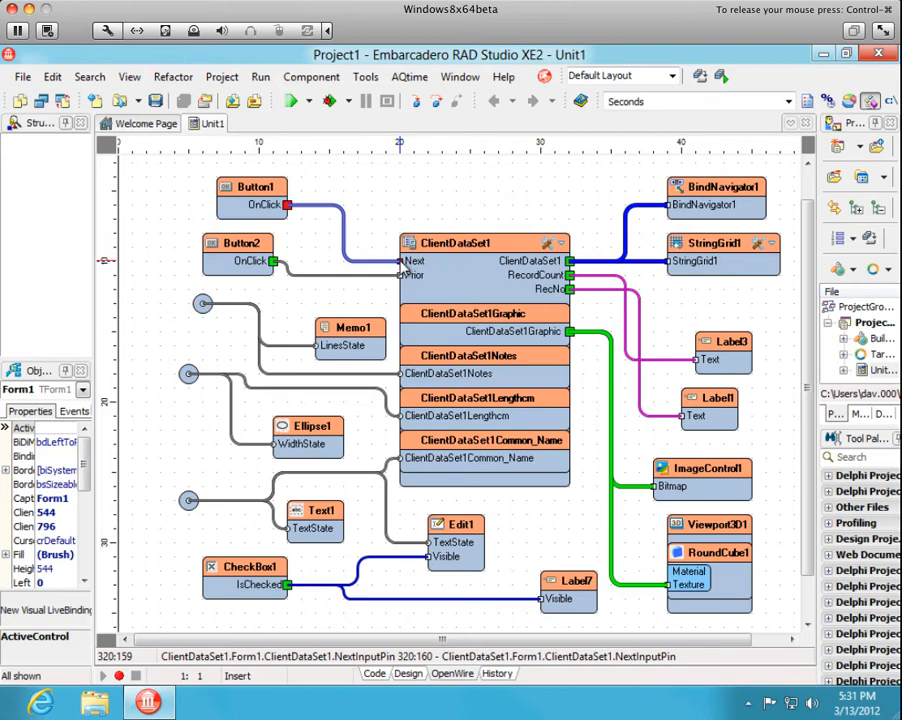
left_click(238, 253)
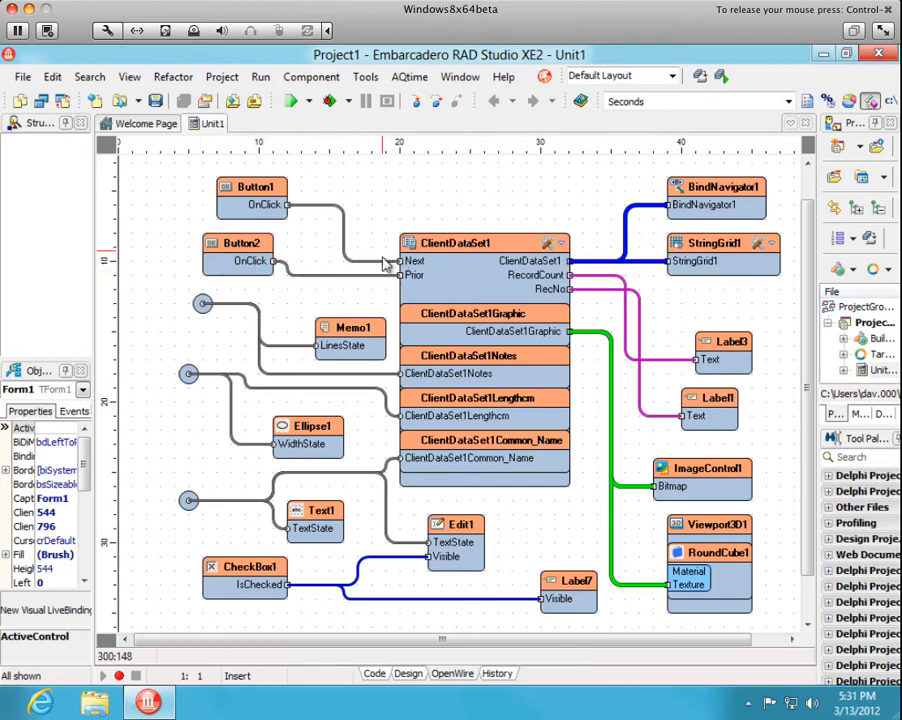
left_click(349, 337)
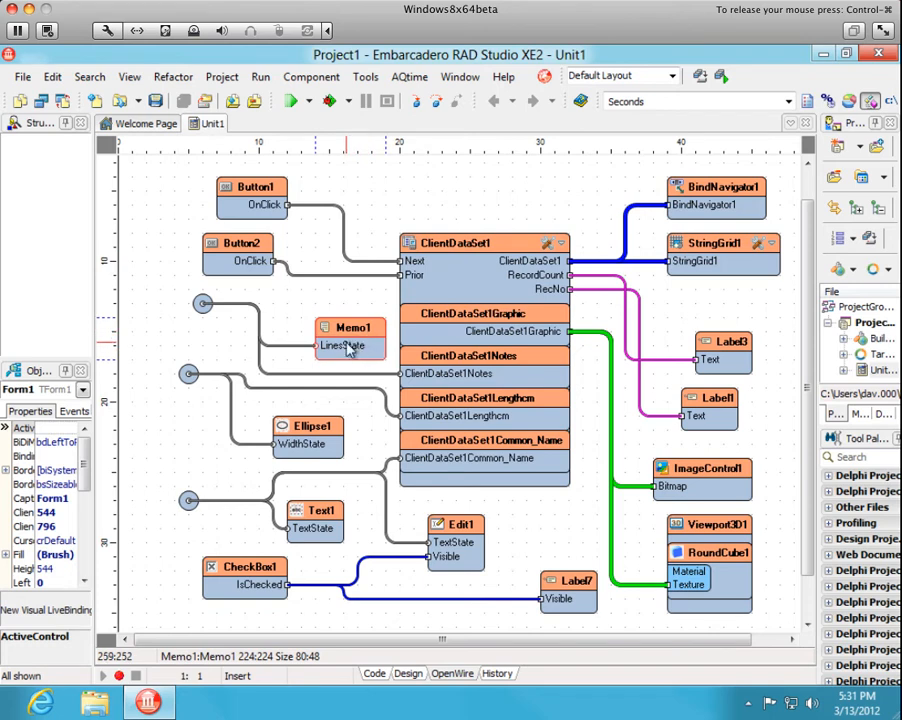
mouse_move(347, 348)
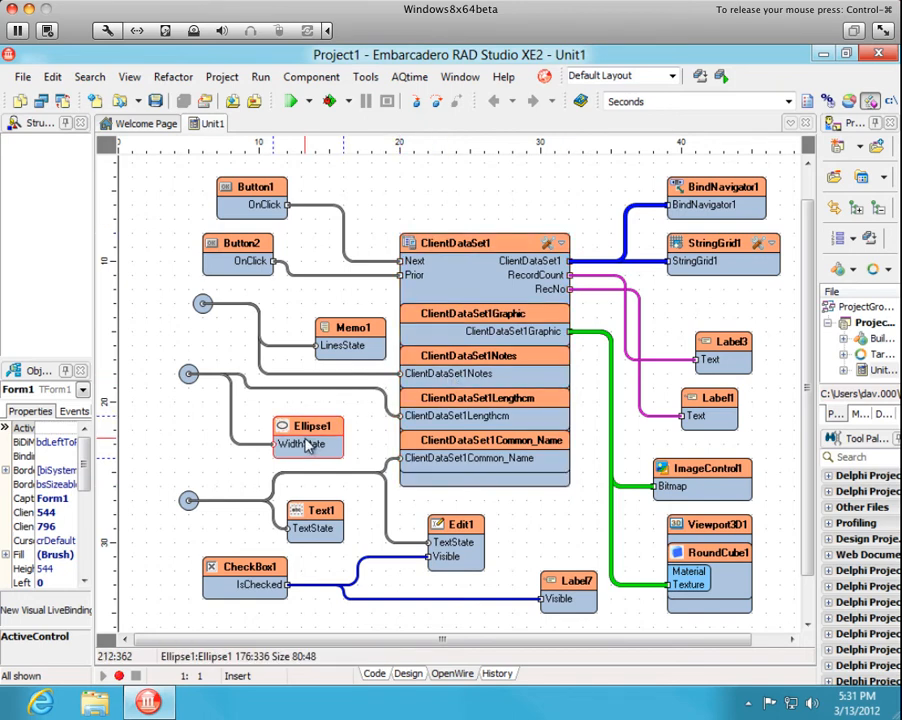
mouse_move(335, 452)
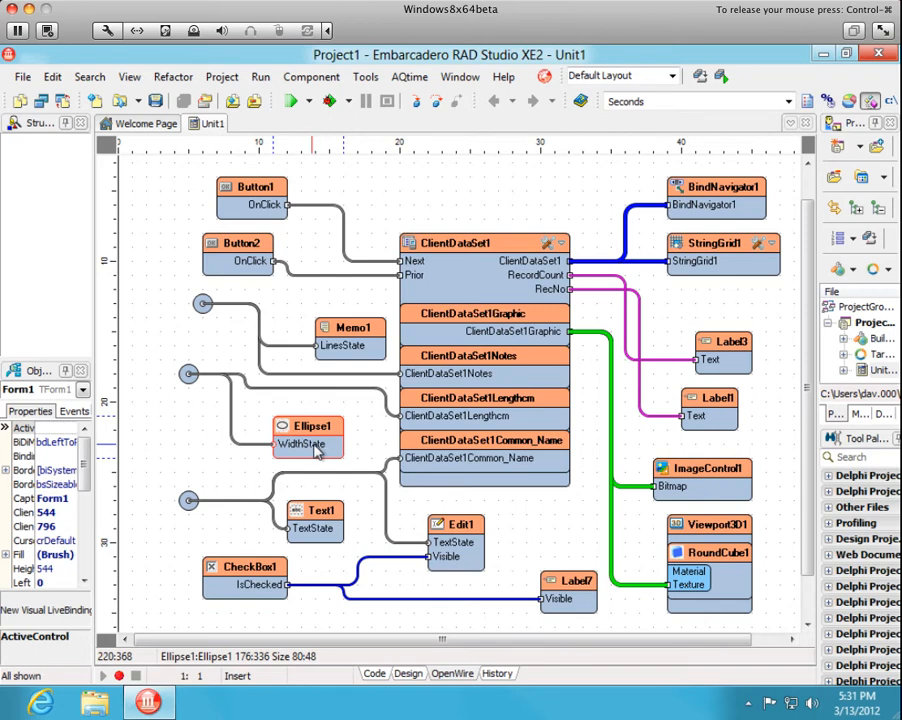
left_click(455, 428)
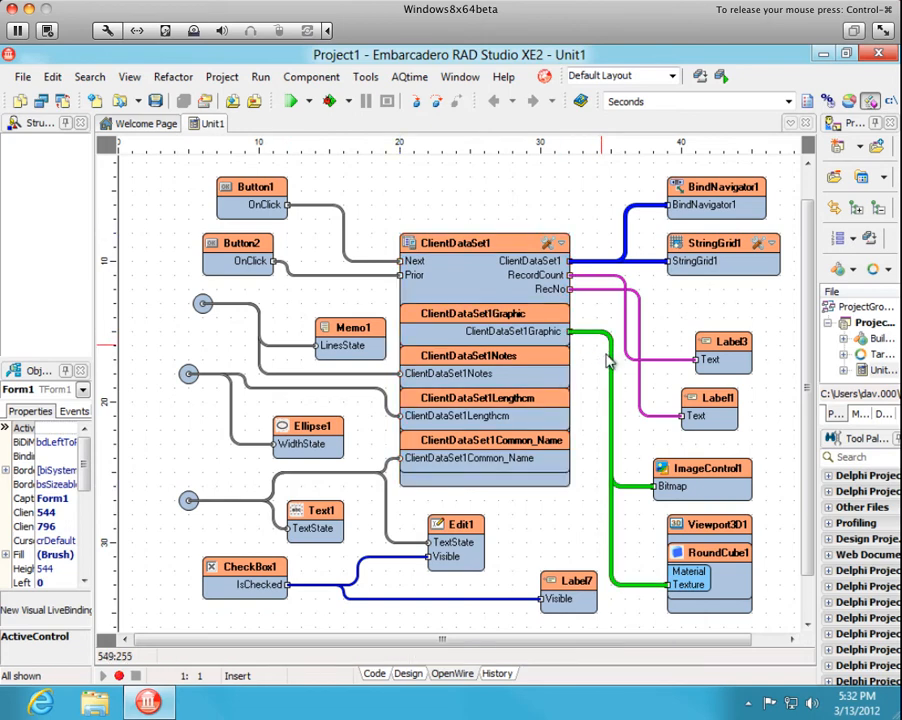
left_click(709, 524)
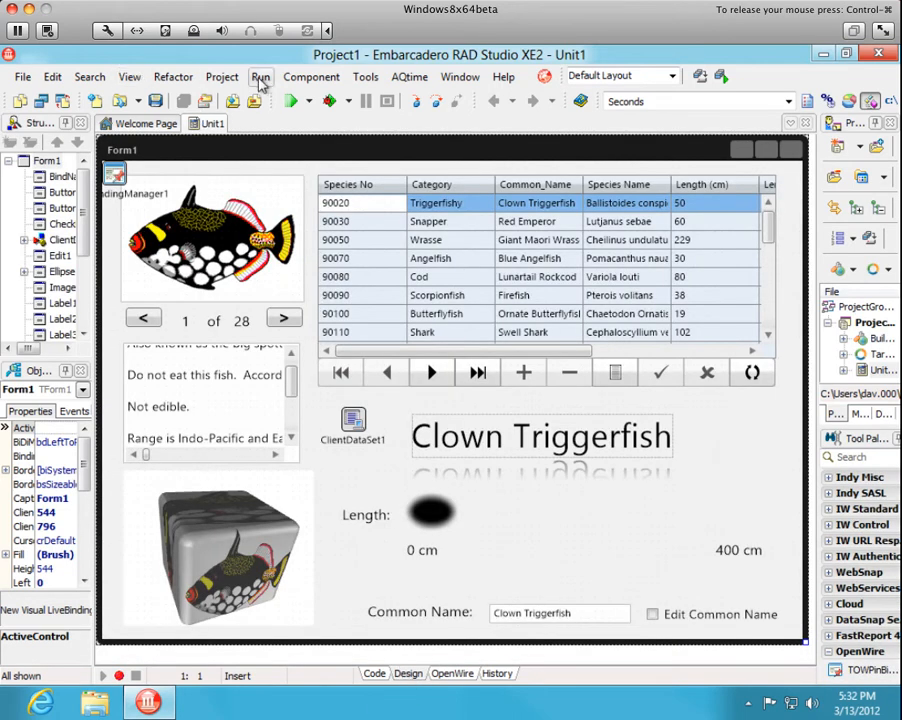
mouse_move(293, 105)
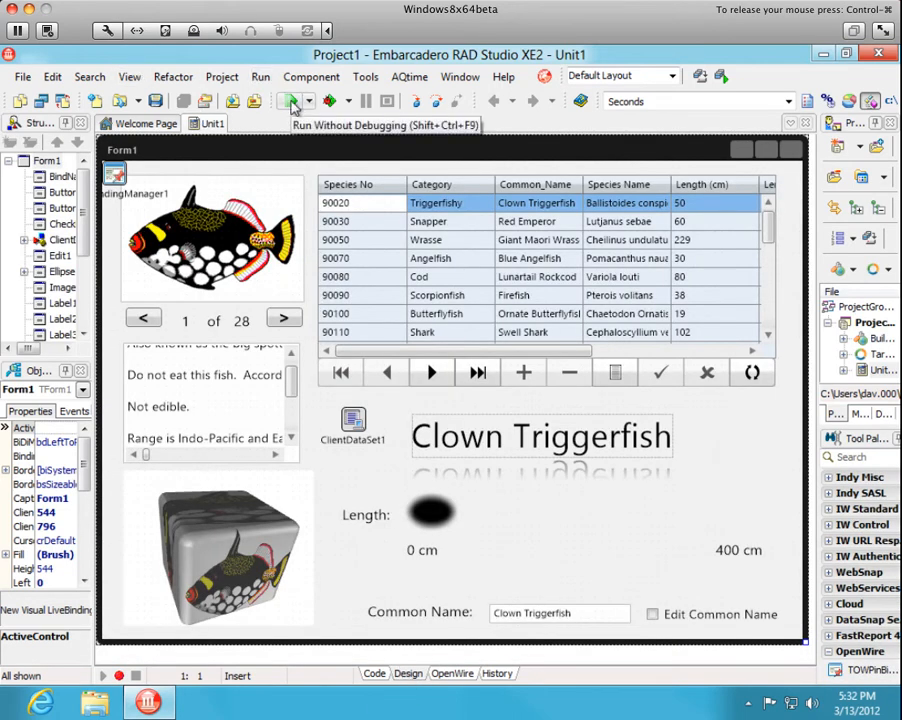
Run the fish project without debugging (Shift+Ctrl+F9)
left_click(294, 100)
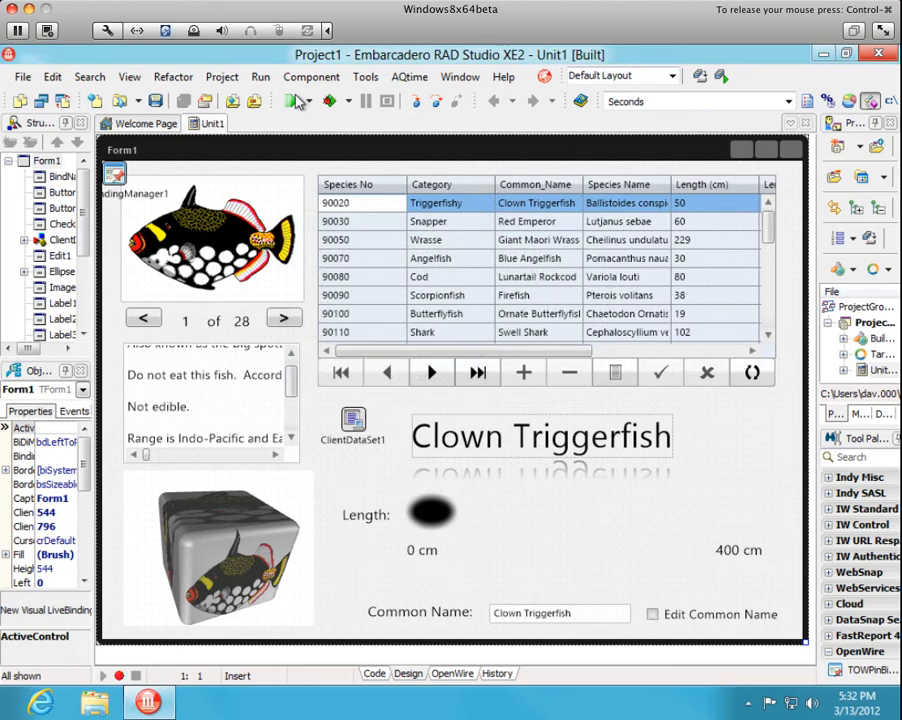
mouse_move(296, 100)
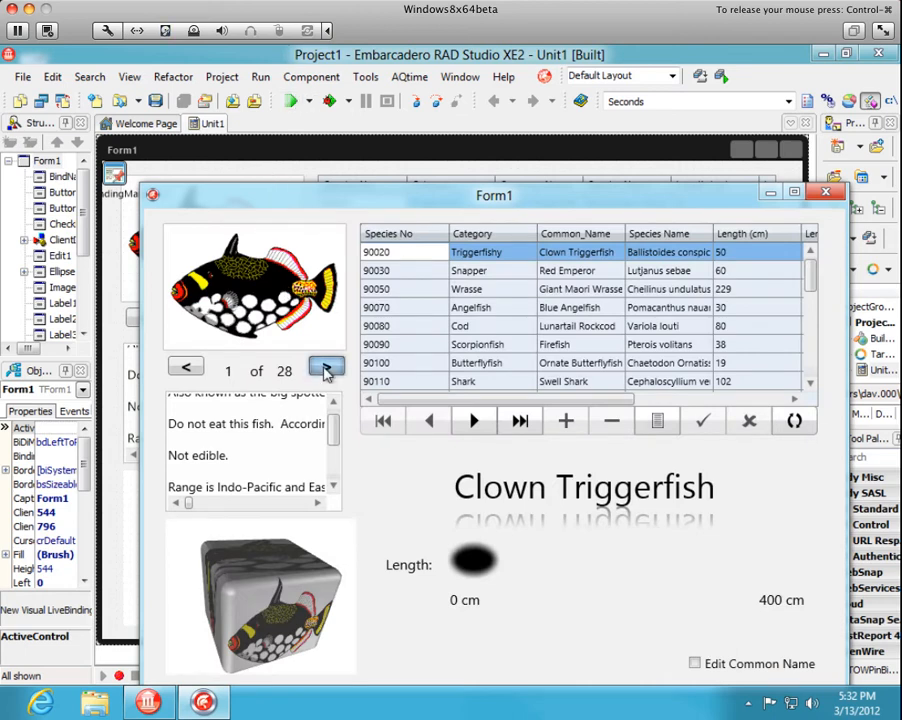
Step forward with the > button through Red Emperor, Blue Angelfish, Firefish and on past Swell Shark
left_click(327, 367)
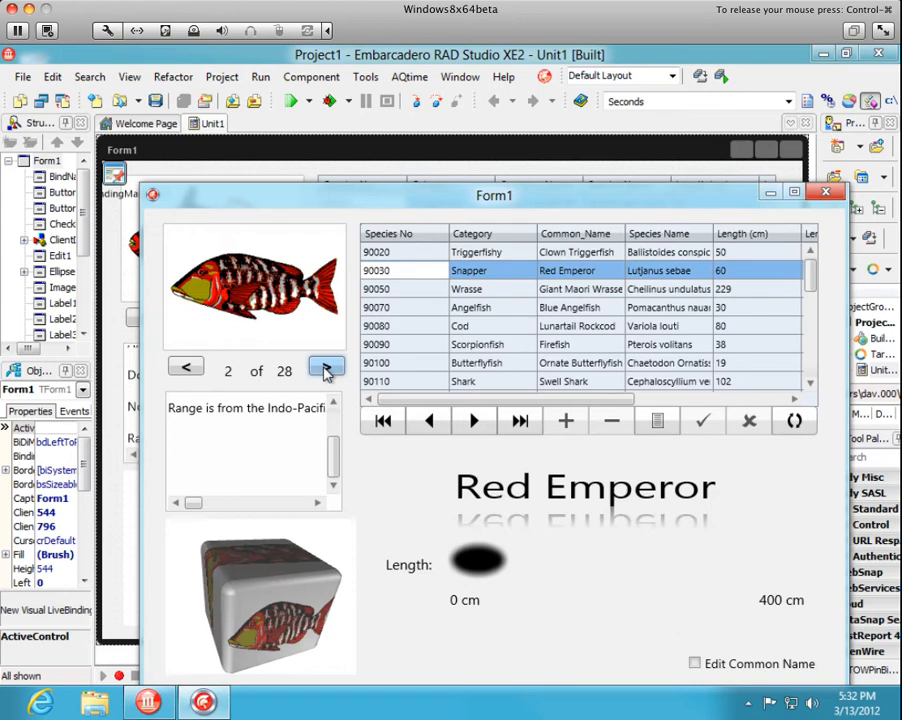
left_click(326, 365)
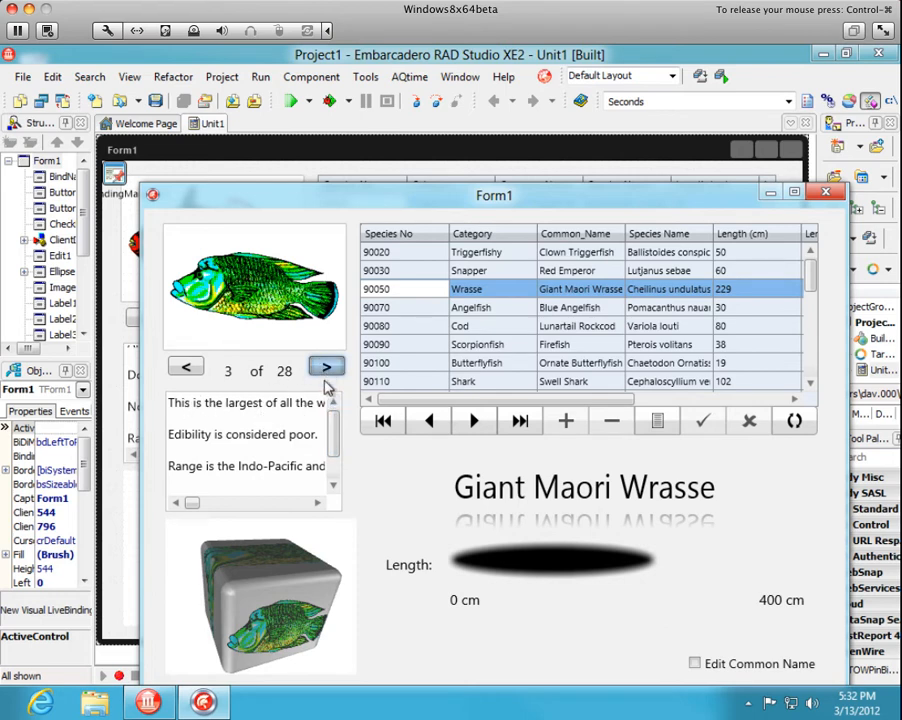
left_click(326, 366)
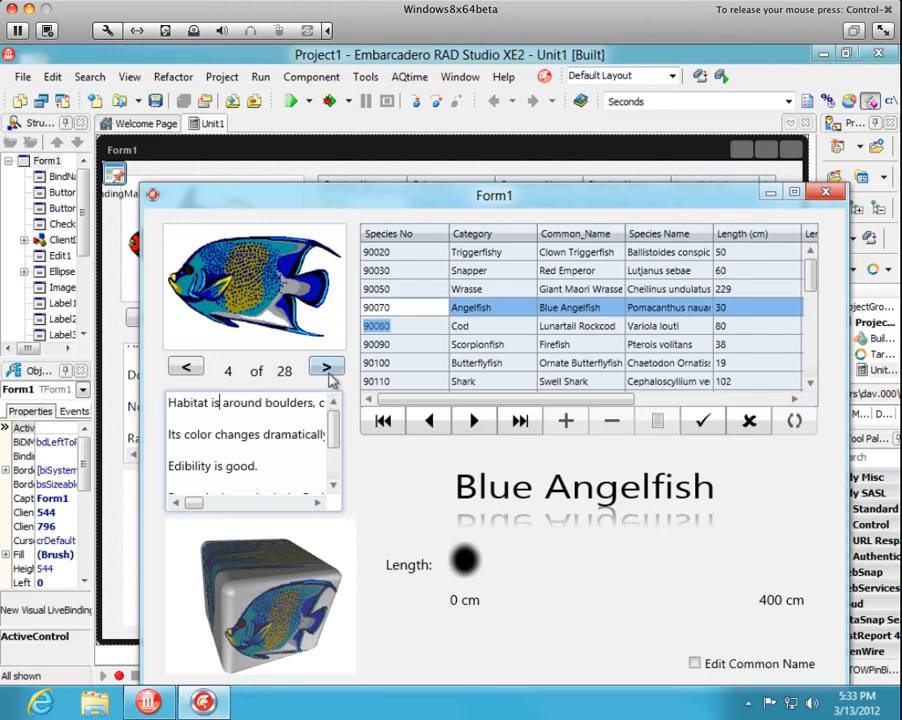
left_click(326, 366)
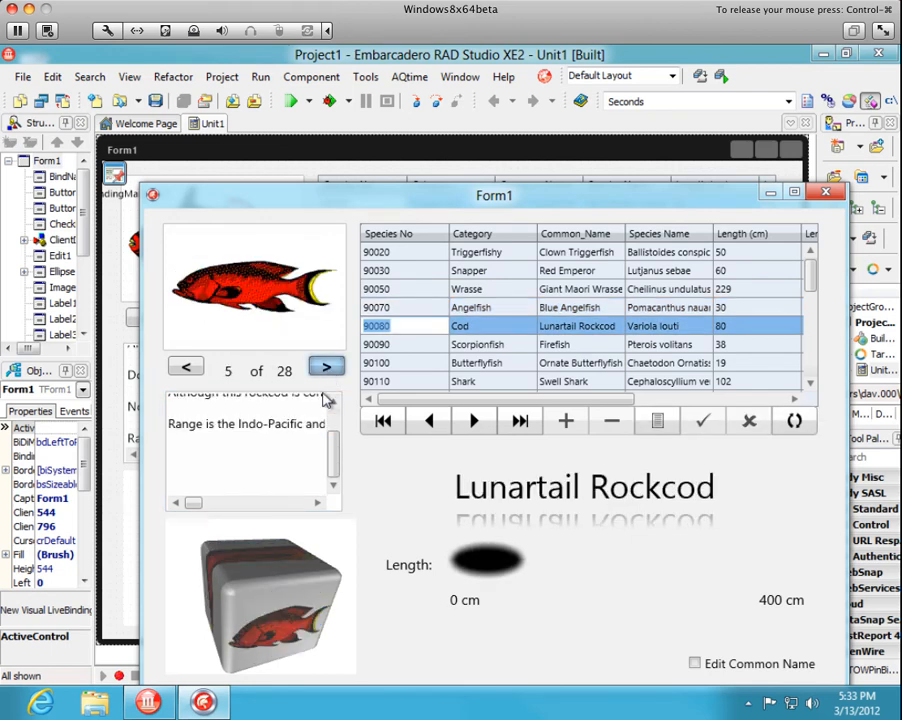
left_click(326, 366)
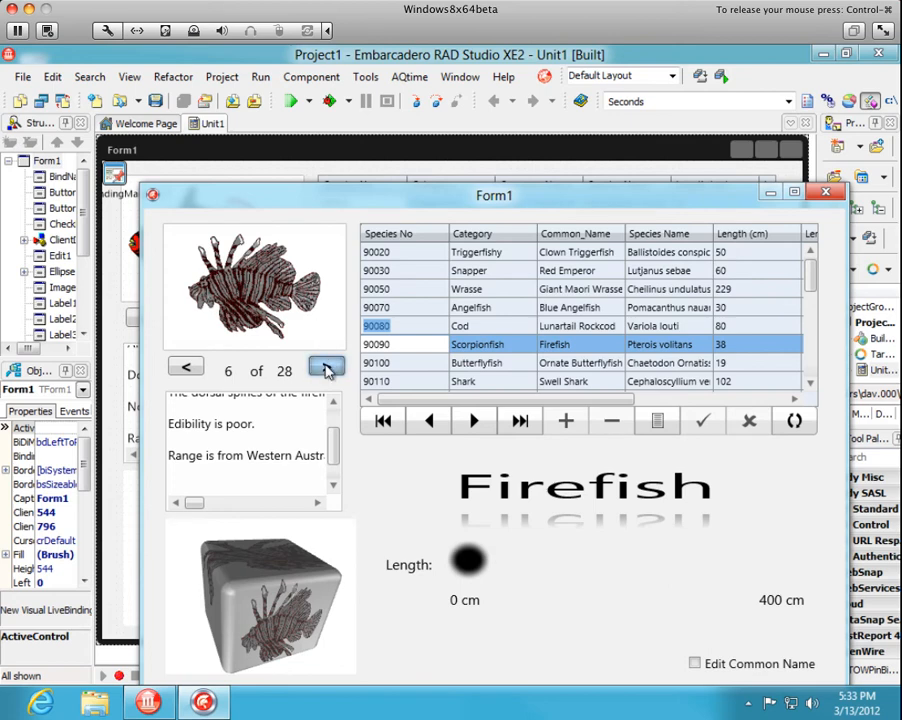
left_click(326, 365)
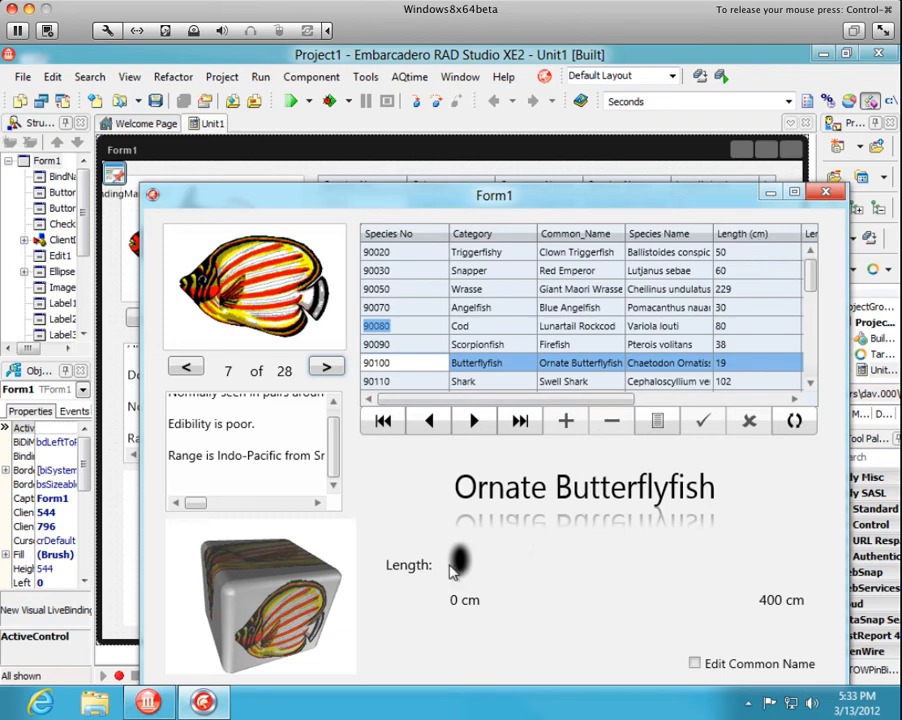
mouse_move(362, 428)
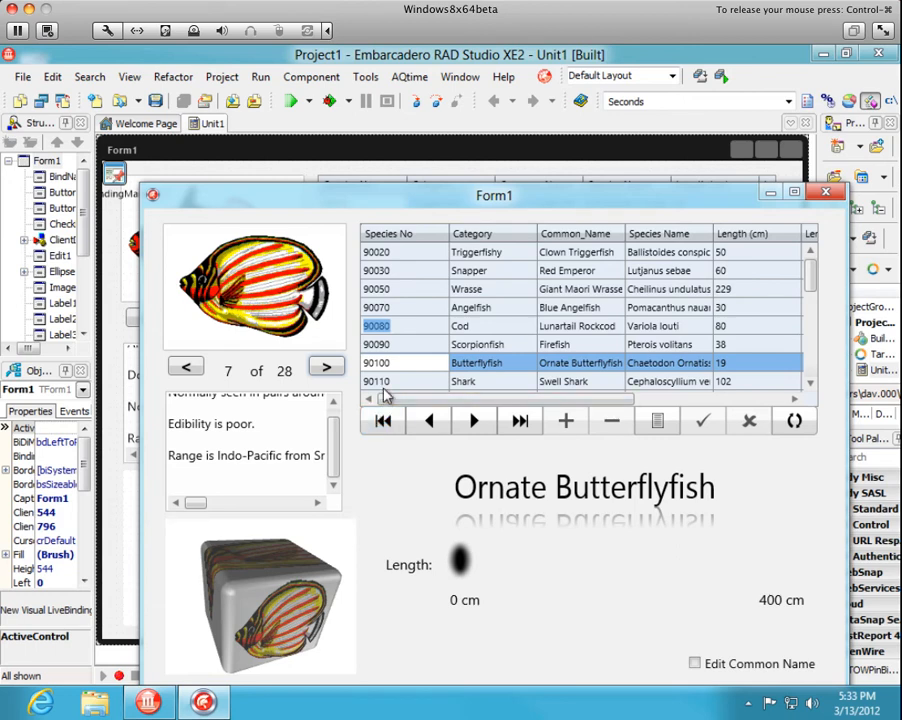
left_click(326, 366)
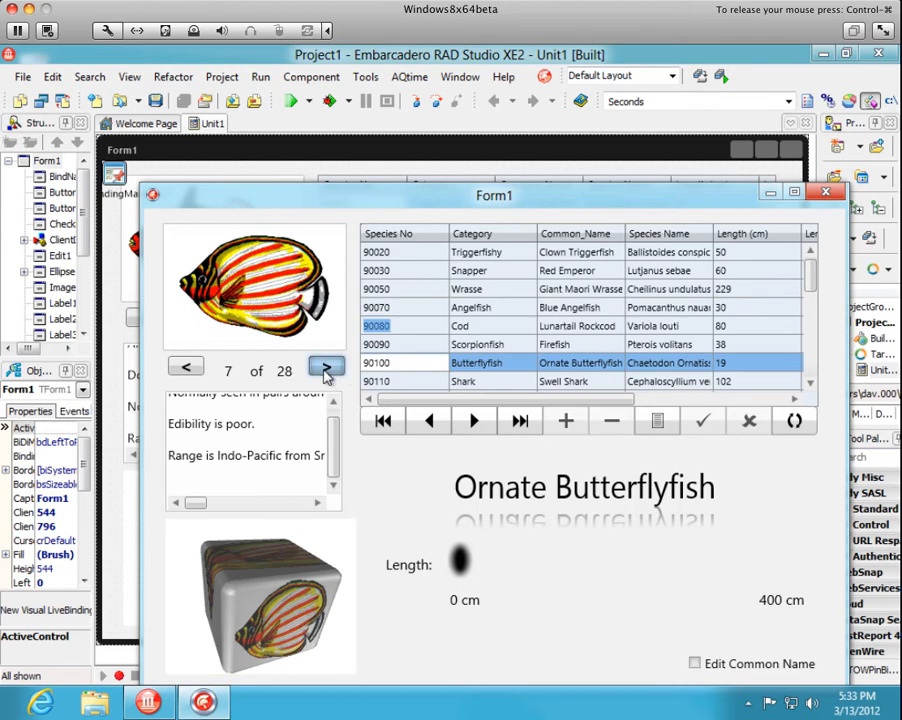
left_click(326, 369)
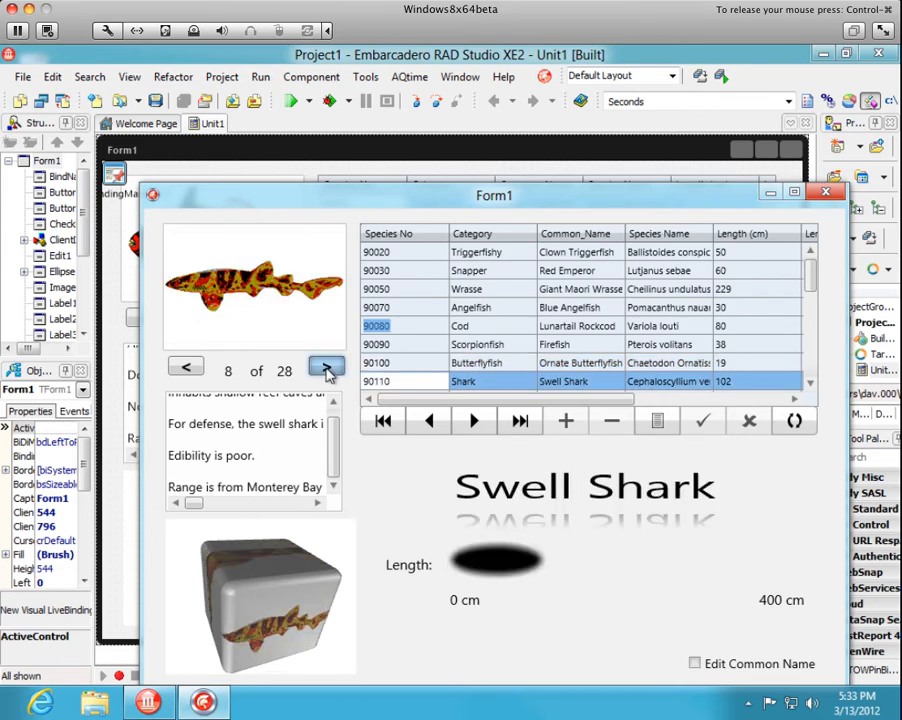
left_click(327, 367)
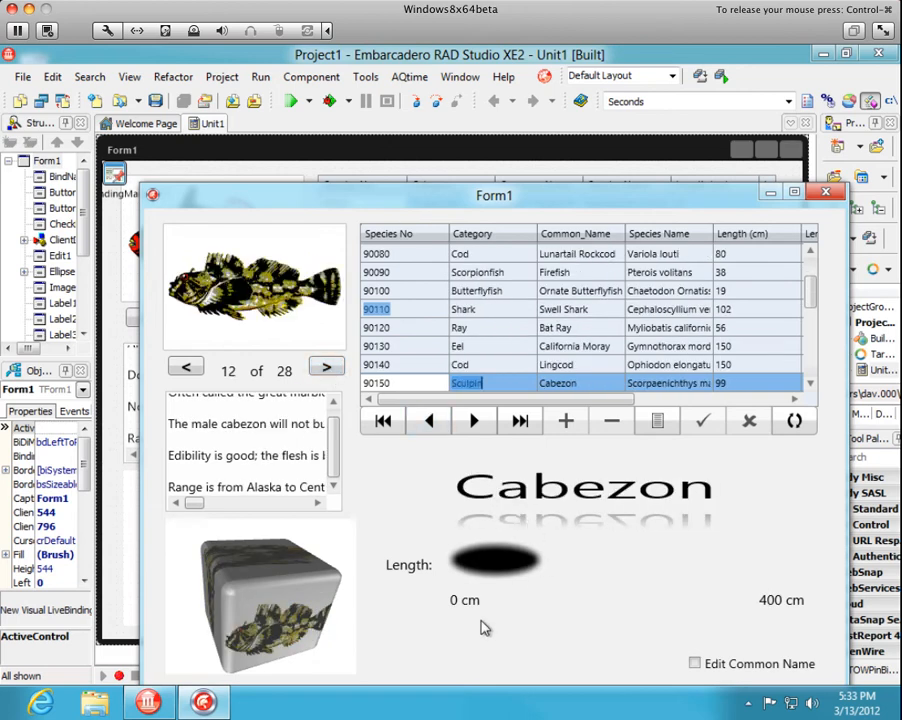
mouse_move(528, 660)
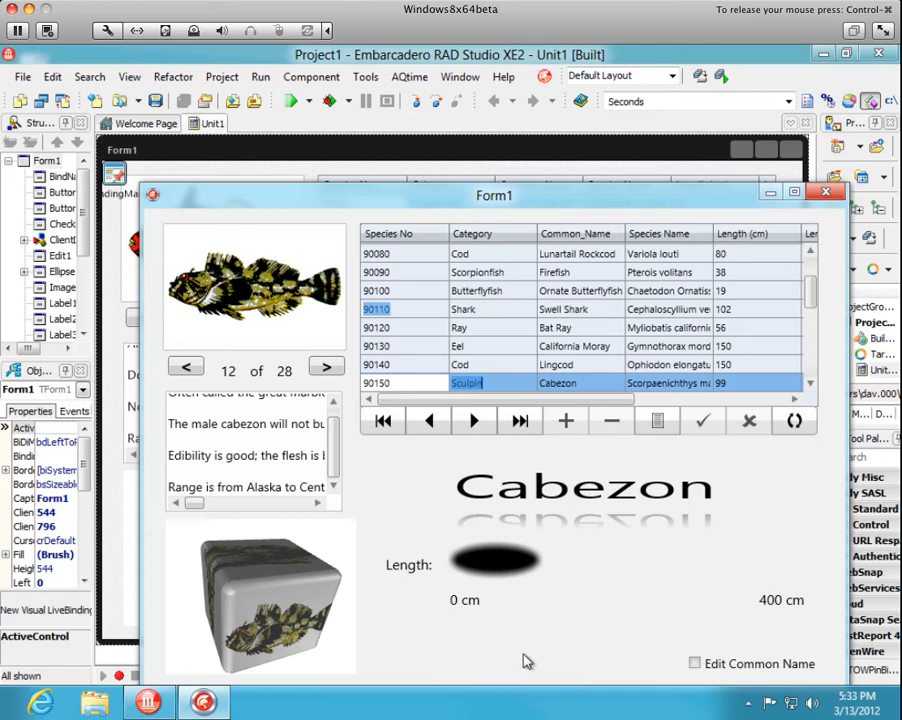
Toggle Edit Common Name on, off and on again so the Common Name edit box shows
left_click(695, 663)
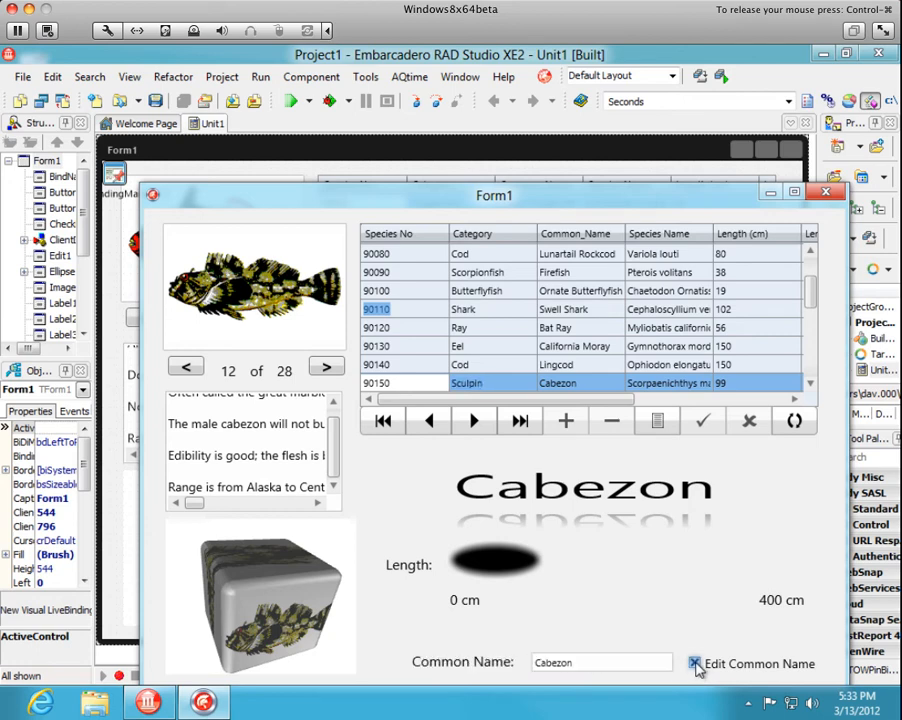
left_click(694, 663)
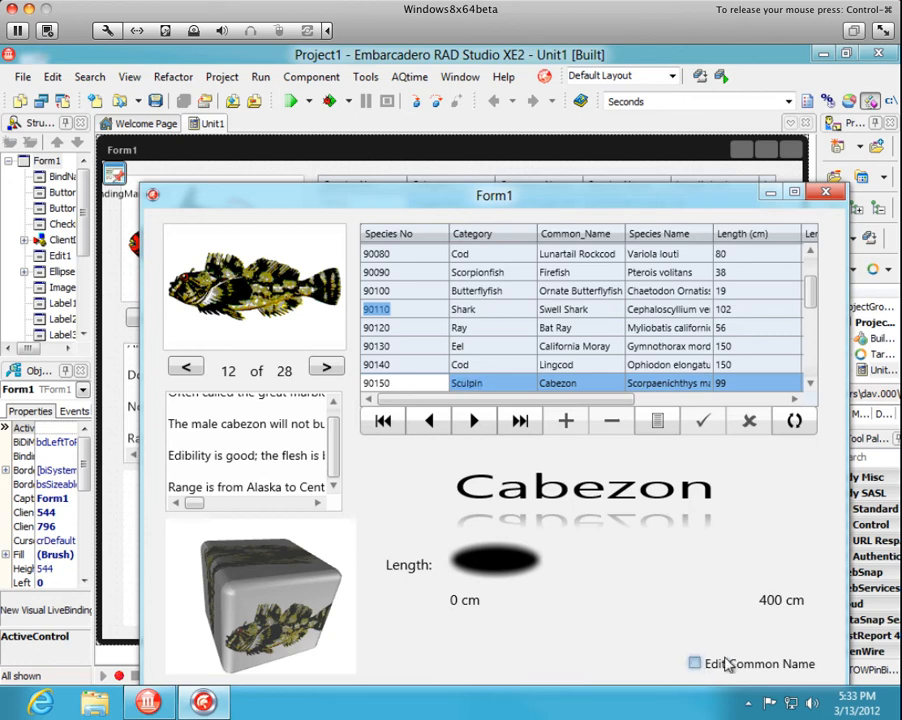
left_click(694, 663)
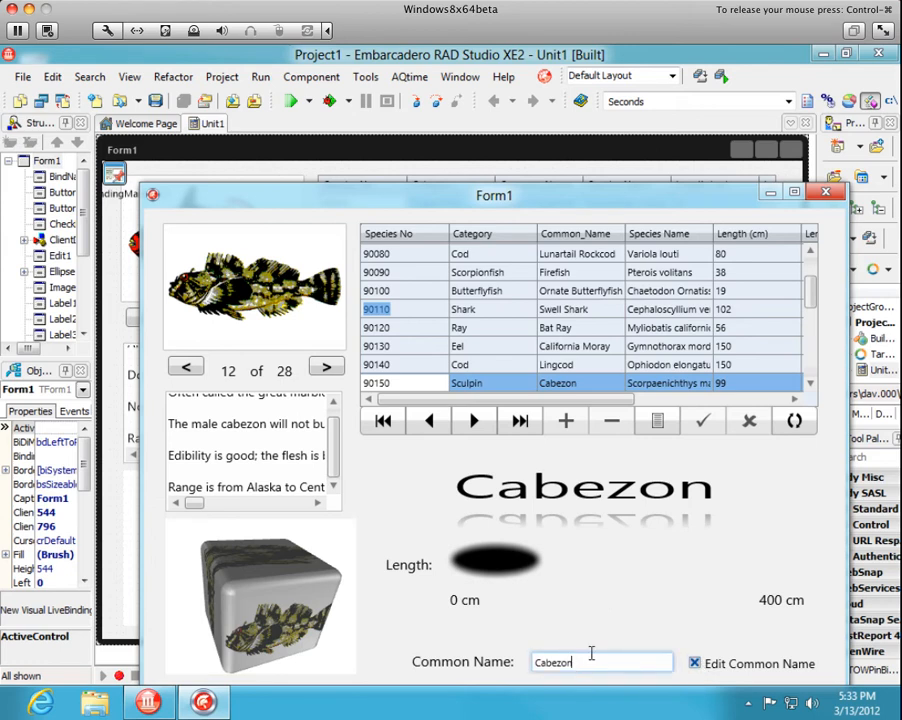
key("Backspace")
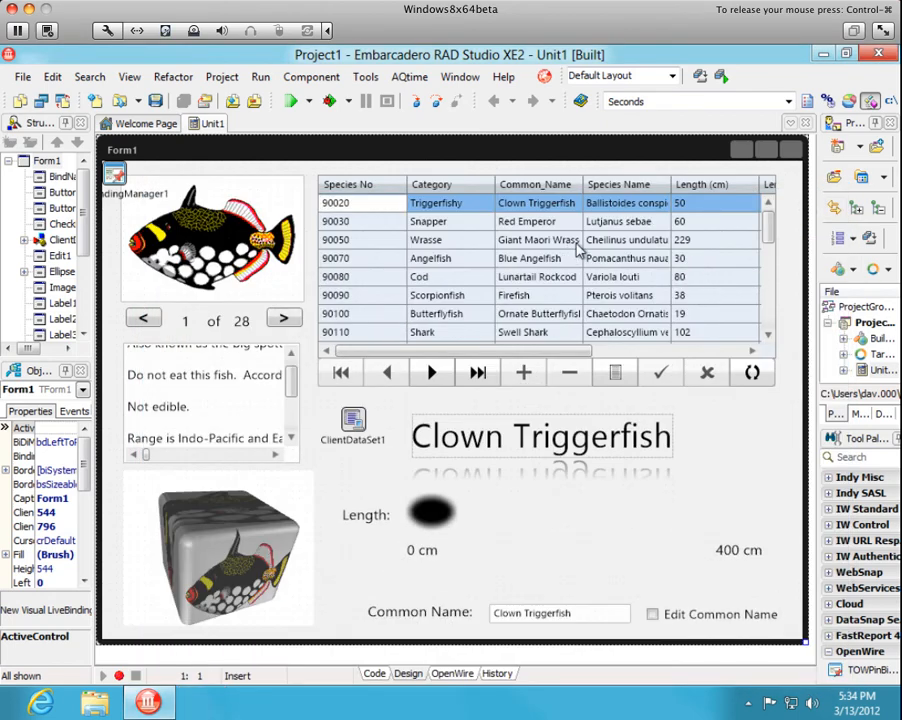
mouse_move(335, 428)
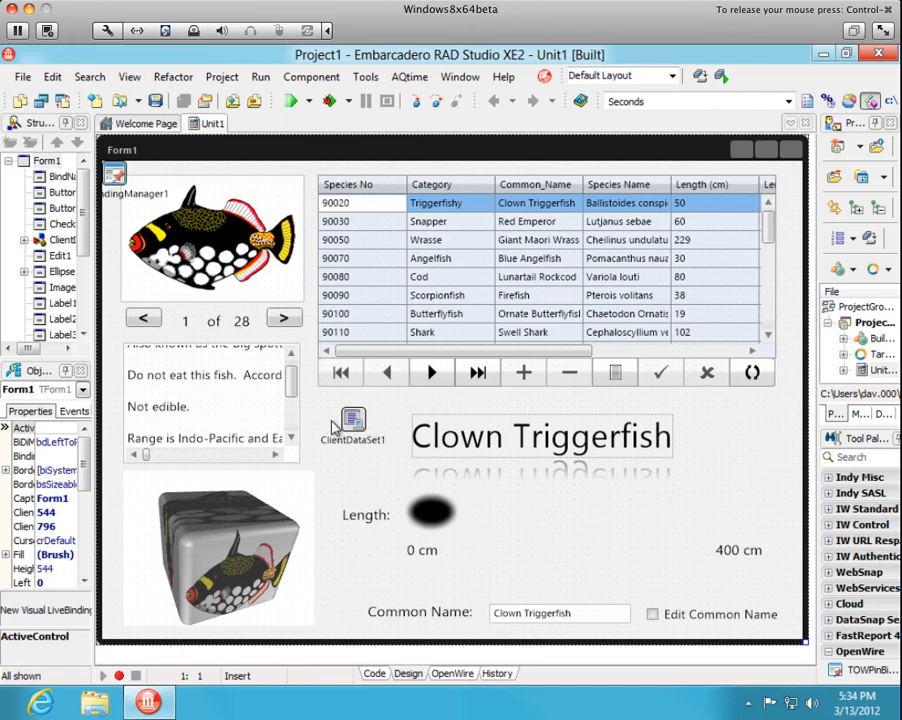
Show the context menu for ClientDataSet1 on the form designer
right_click(200, 240)
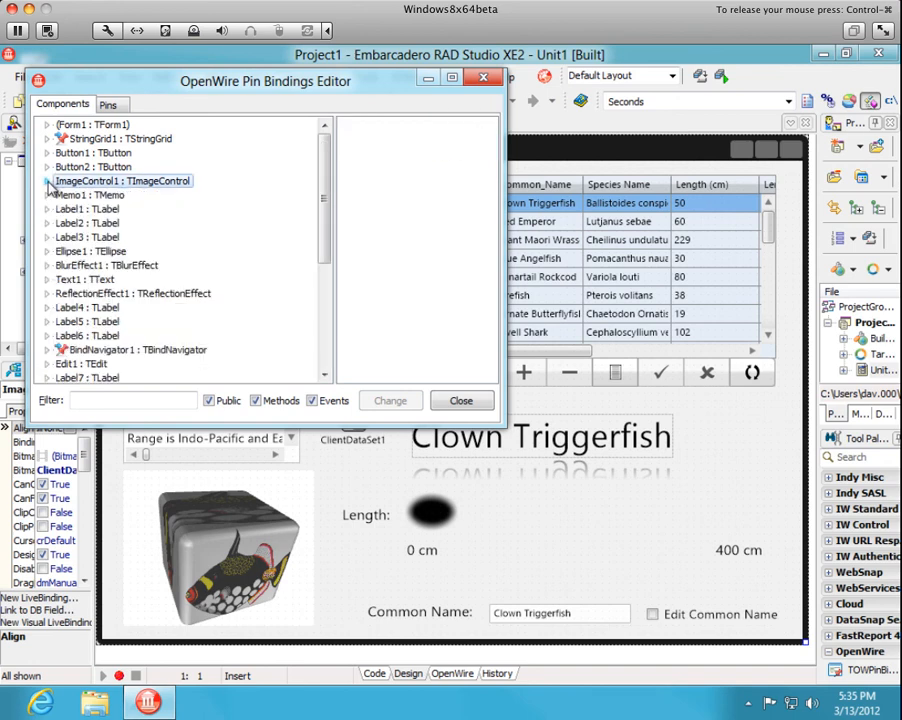
Scroll the Components list to ClientDataSet1Graphic's StreamPersist pin, then close the Pin Bindings Editor
scroll("down", 3)
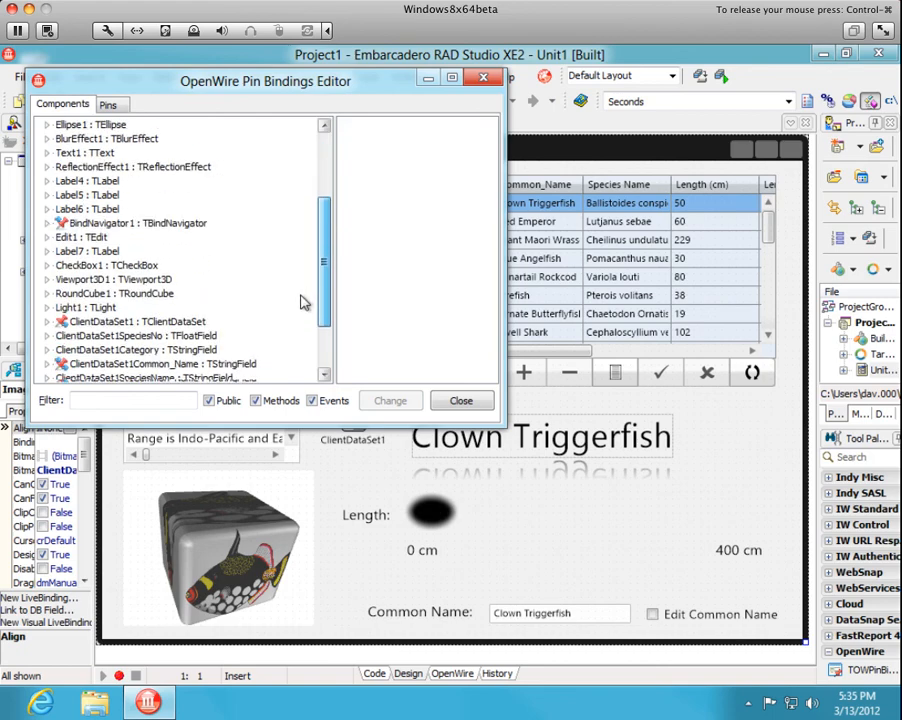
scroll("down", 3)
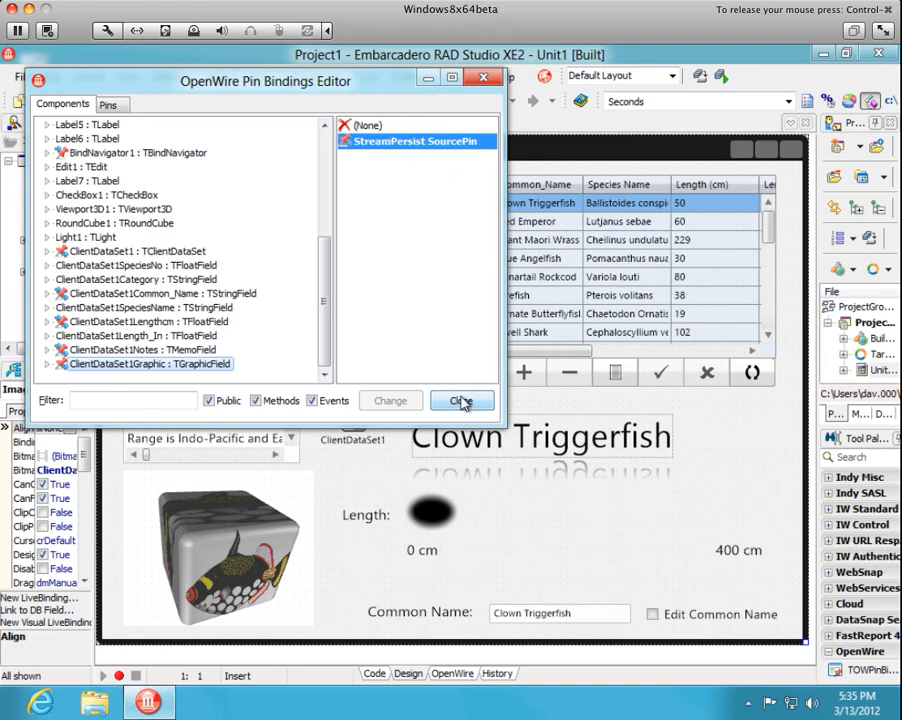
left_click(461, 400)
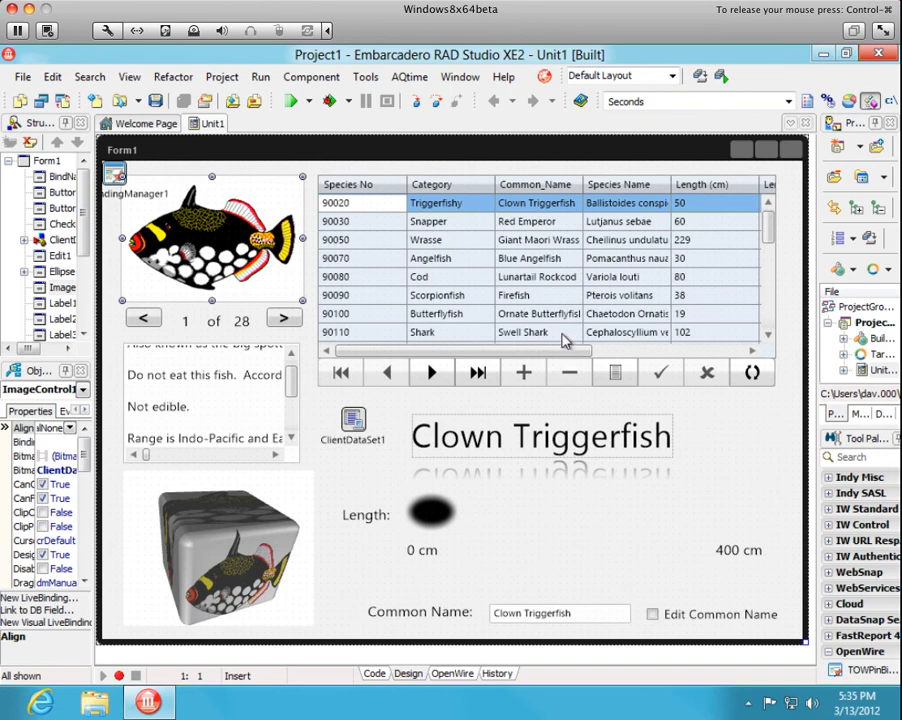
mouse_move(565, 335)
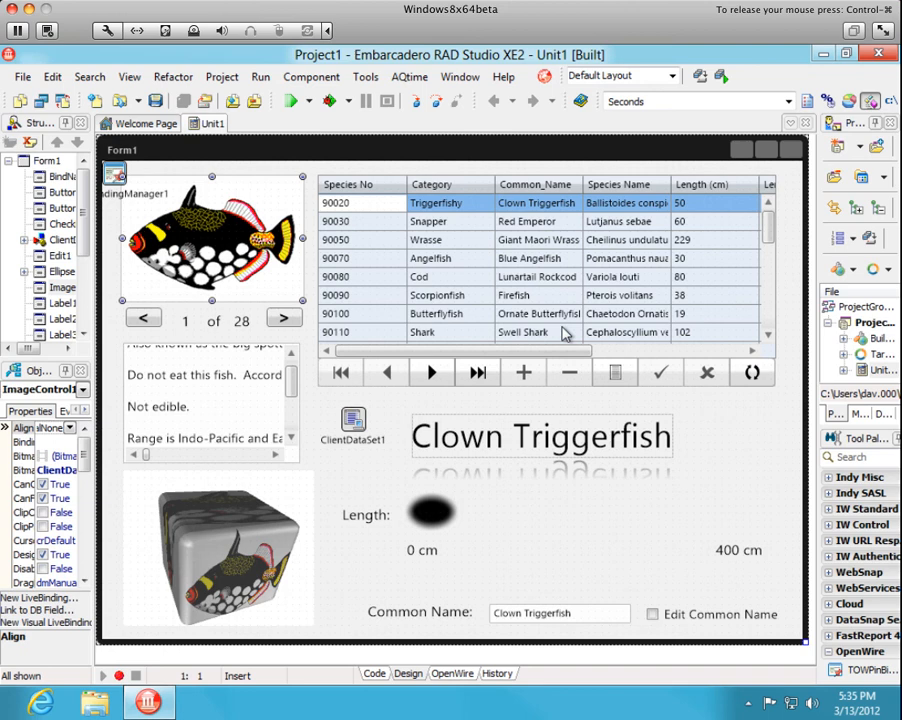
mouse_move(693, 432)
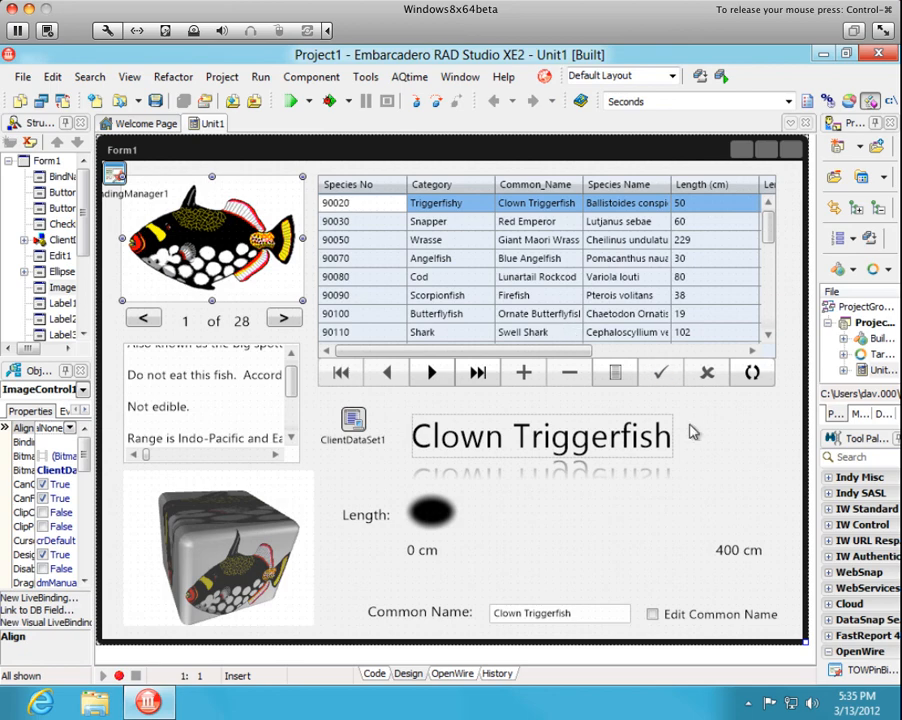